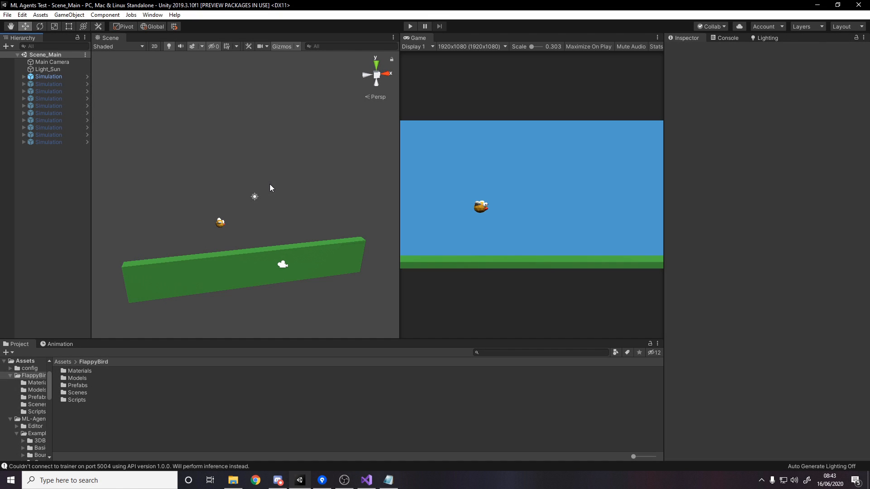
Select the ten greyed-out Simulation copies and set them all active
{"action": "left_click", "coordinate": [49, 76]}
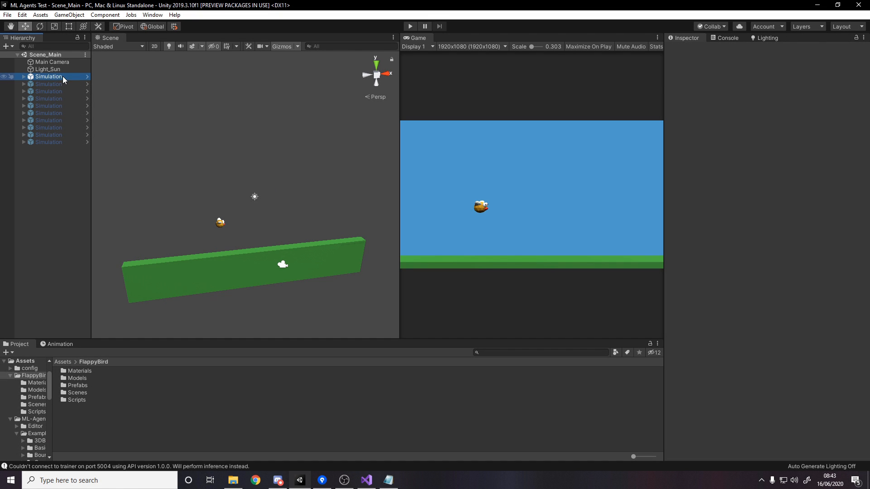
{"action": "left_click", "coordinate": [49, 76]}
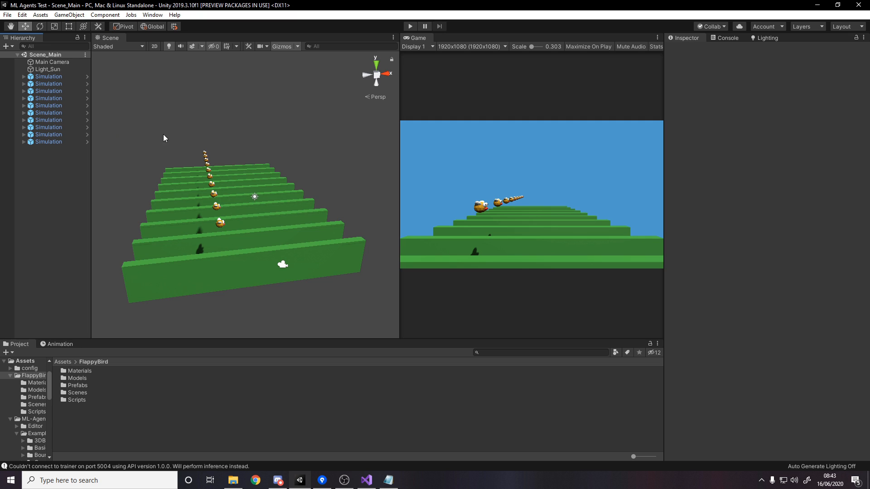
{"action": "mouse_move", "coordinate": [374, 173]}
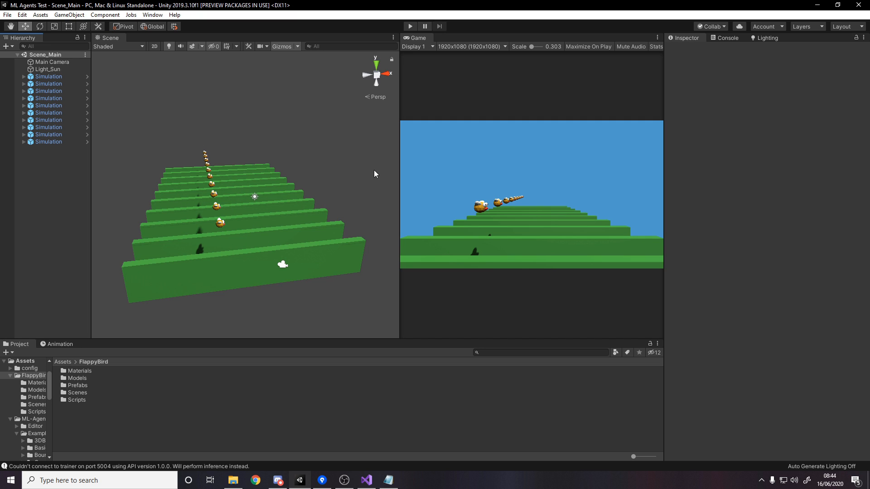
{"action": "mouse_move", "coordinate": [349, 161]}
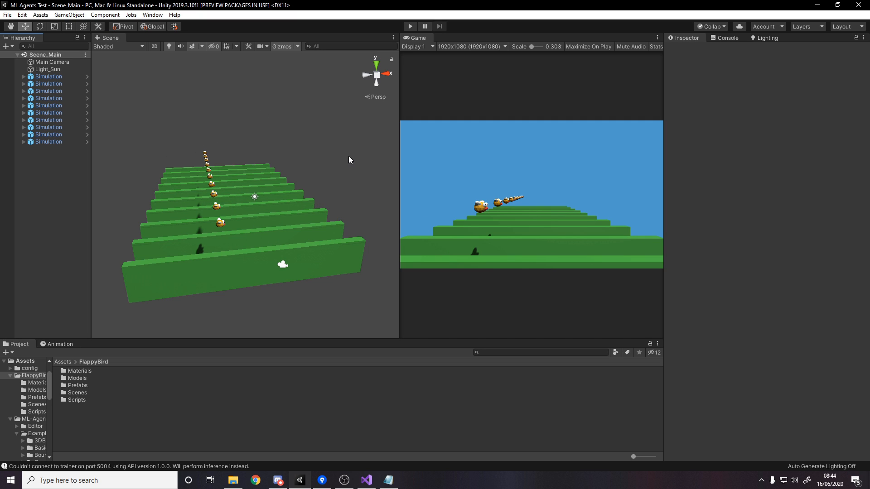
{"action": "mouse_move", "coordinate": [349, 227]}
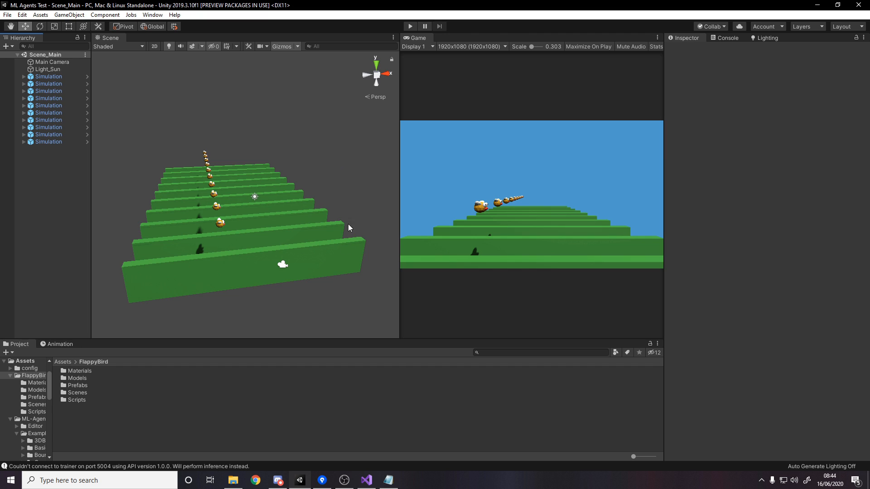
{"action": "mouse_move", "coordinate": [220, 402]}
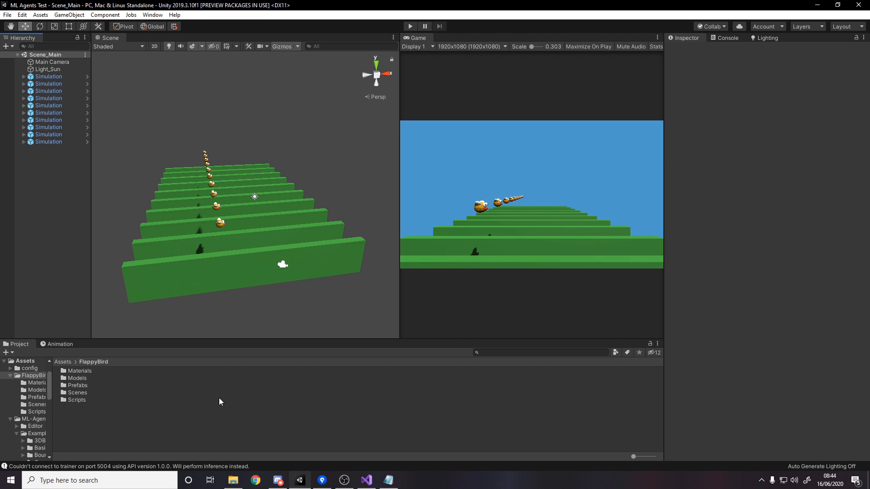
{"action": "mouse_move", "coordinate": [242, 247]}
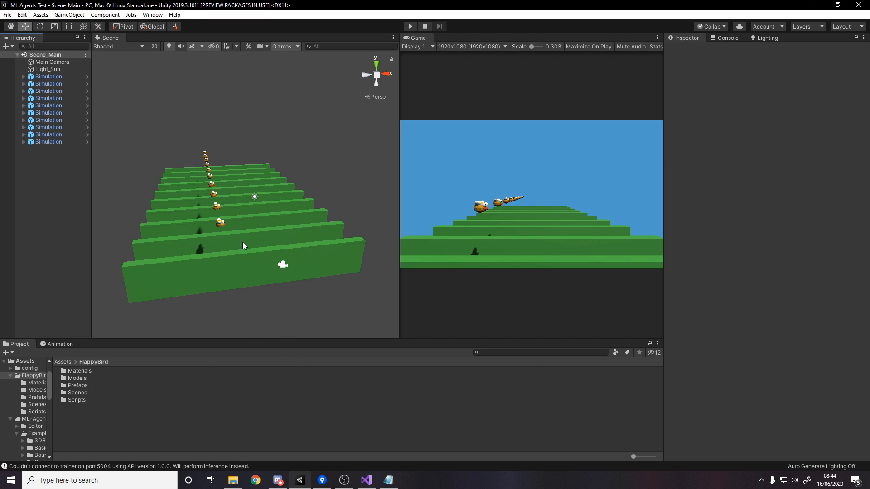
{"action": "mouse_move", "coordinate": [360, 138]}
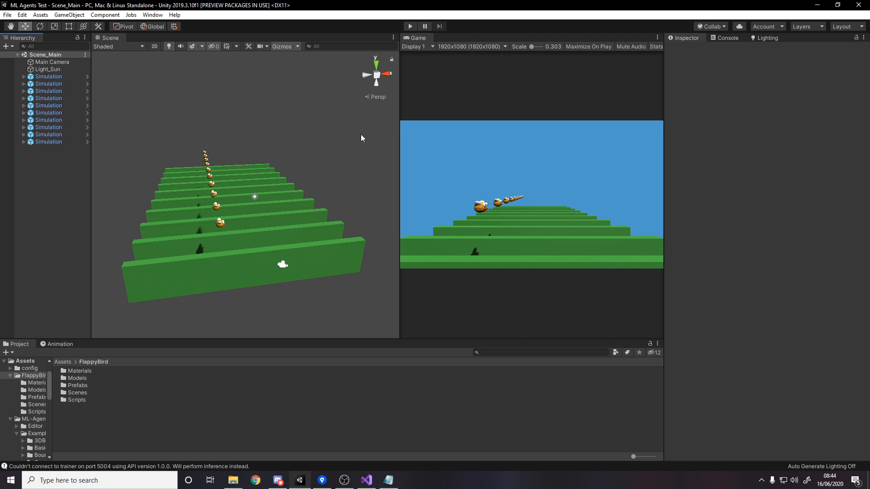
{"action": "left_click", "coordinate": [49, 84]}
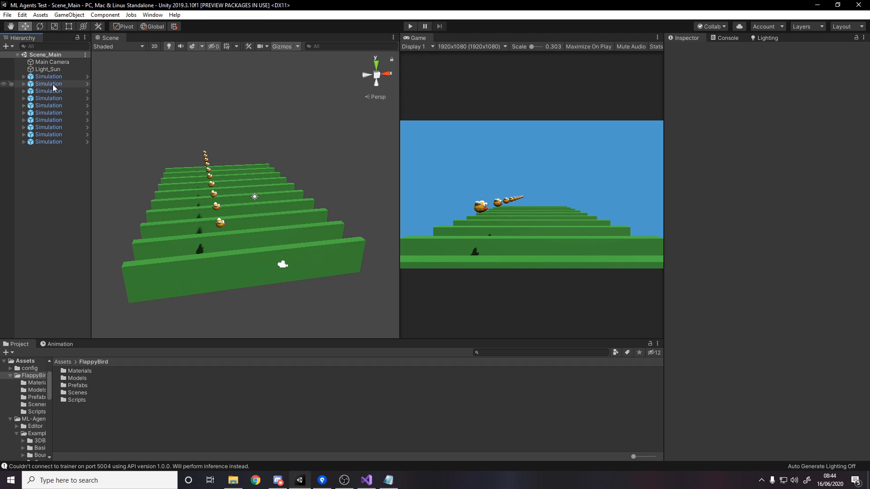
Open the Simulation prefab and inspect the Ceiling and Floor trigger colliders
{"action": "left_click", "coordinate": [49, 76]}
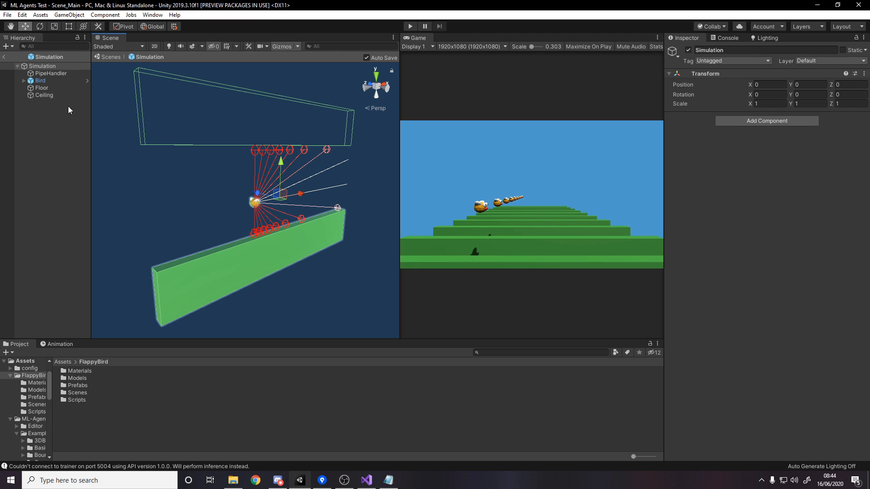
{"action": "left_click", "coordinate": [45, 95]}
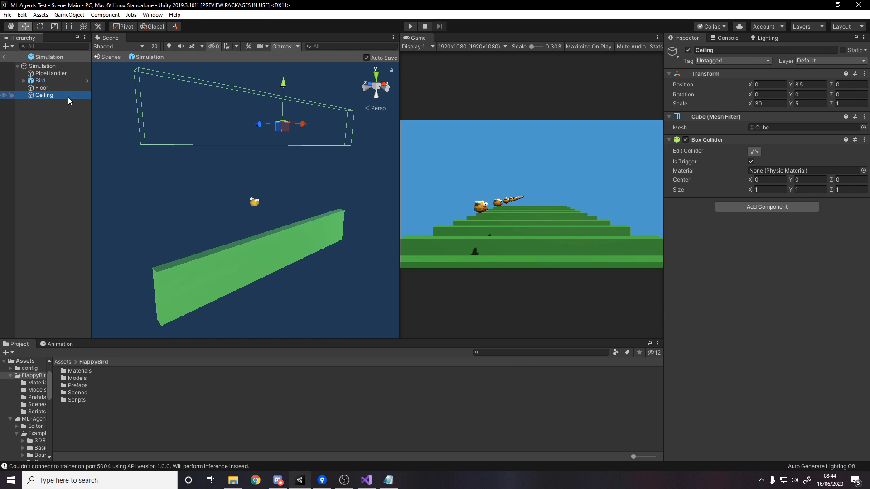
{"action": "mouse_move", "coordinate": [62, 98]}
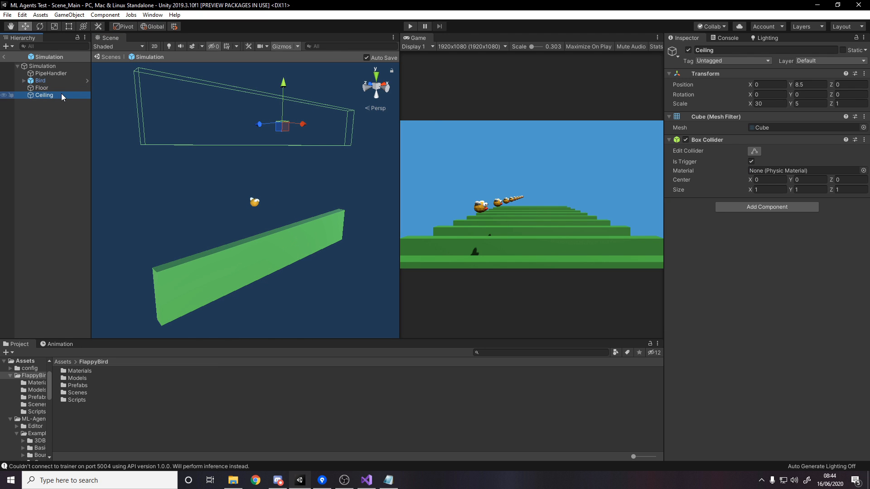
{"action": "left_click", "coordinate": [41, 87]}
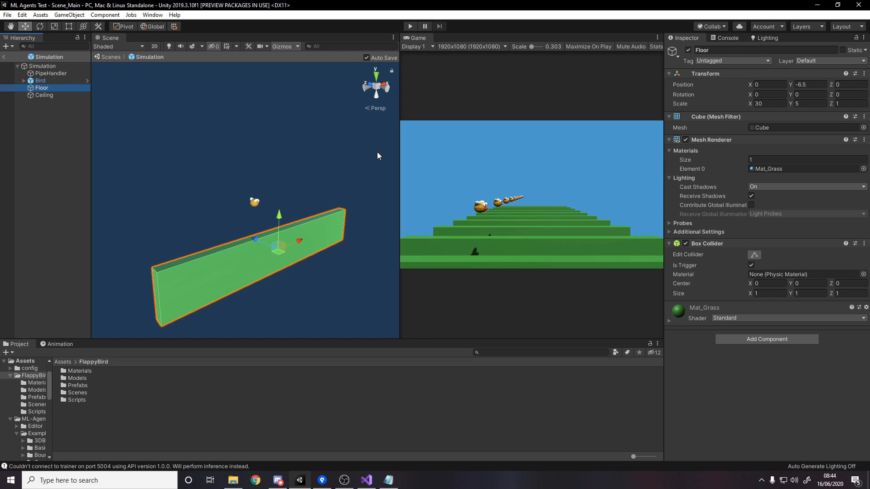
{"action": "mouse_move", "coordinate": [294, 185]}
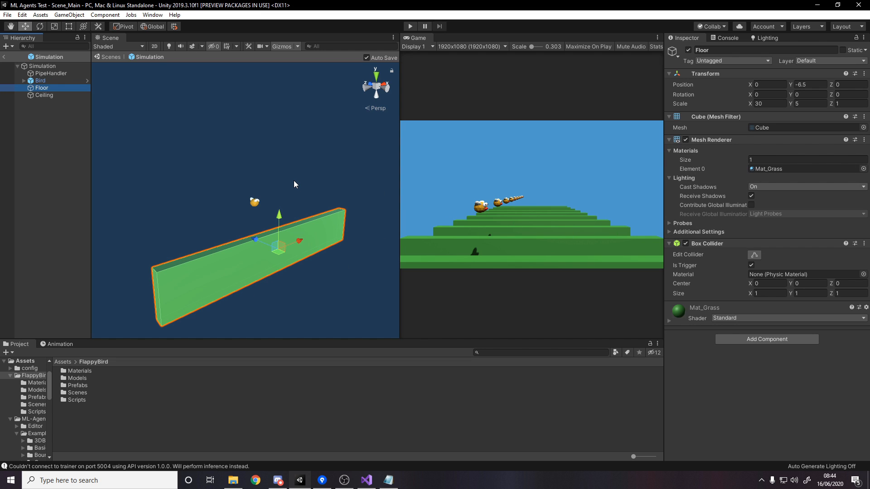
{"action": "mouse_move", "coordinate": [503, 214]}
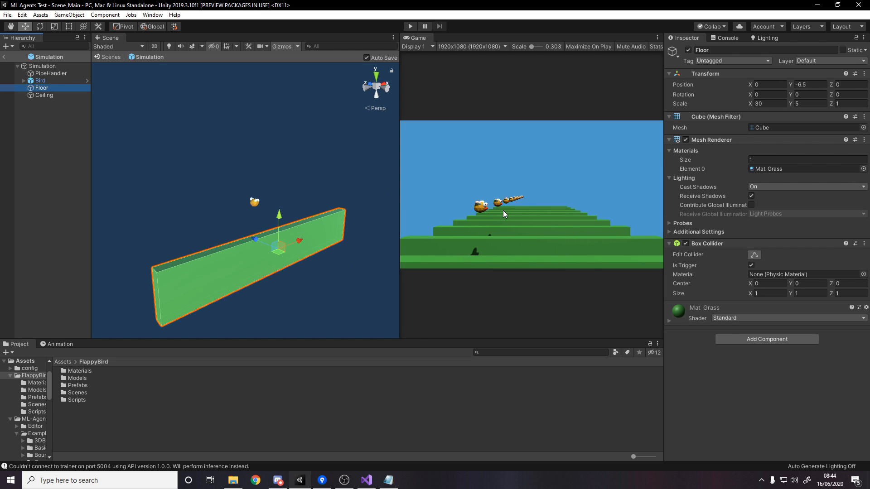
{"action": "left_click", "coordinate": [43, 94]}
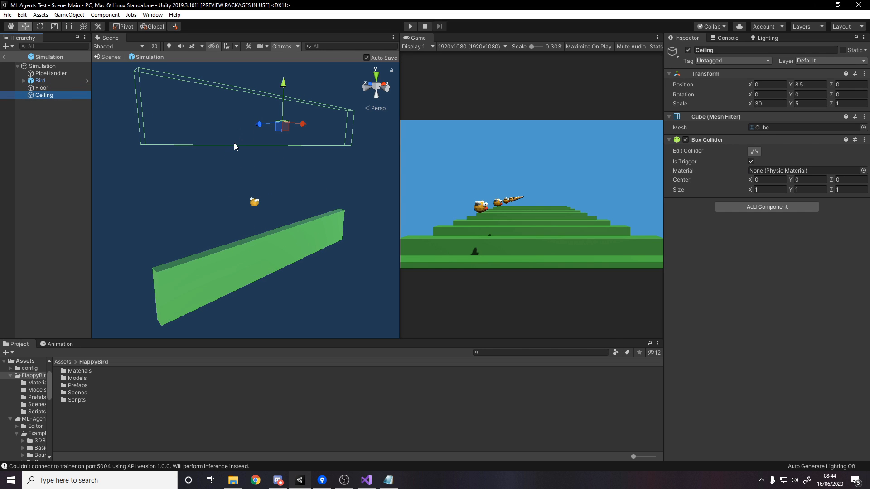
{"action": "mouse_move", "coordinate": [227, 142]}
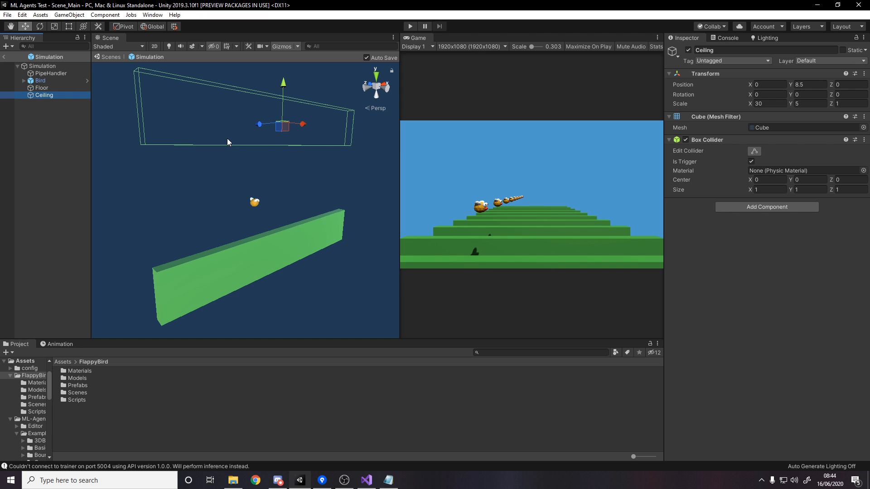
{"action": "mouse_move", "coordinate": [64, 114]}
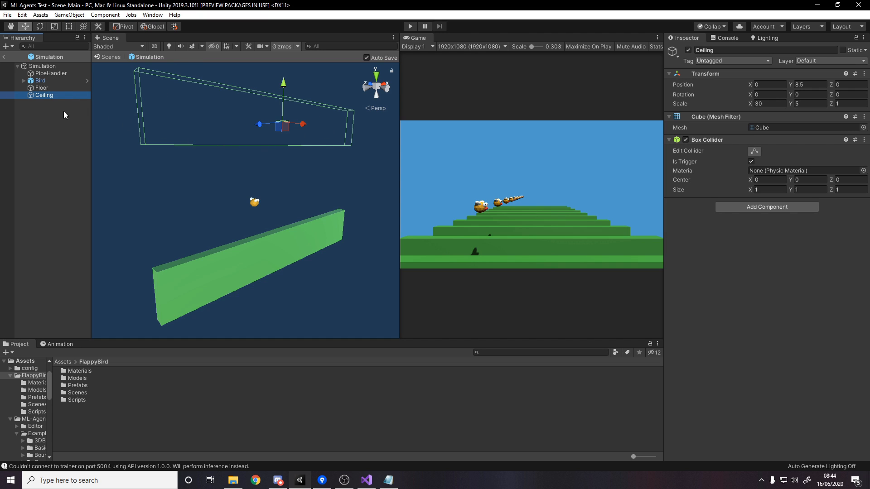
{"action": "left_click", "coordinate": [41, 87]}
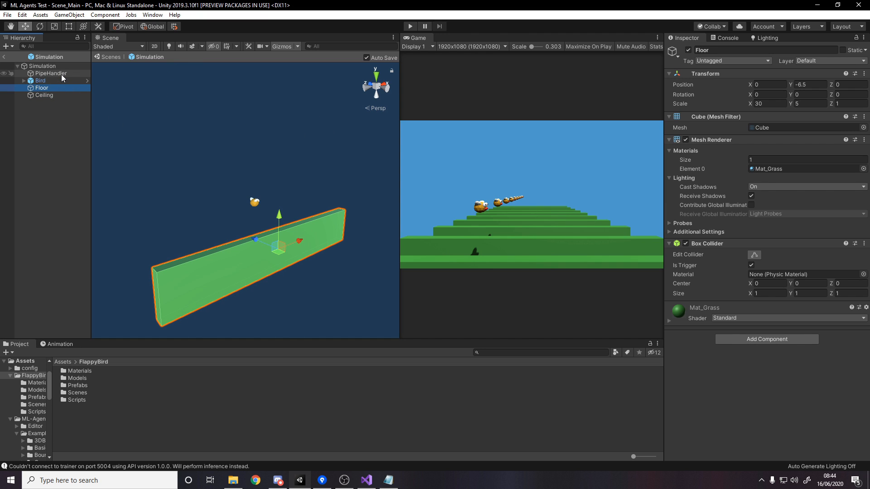
{"action": "left_click", "coordinate": [50, 72]}
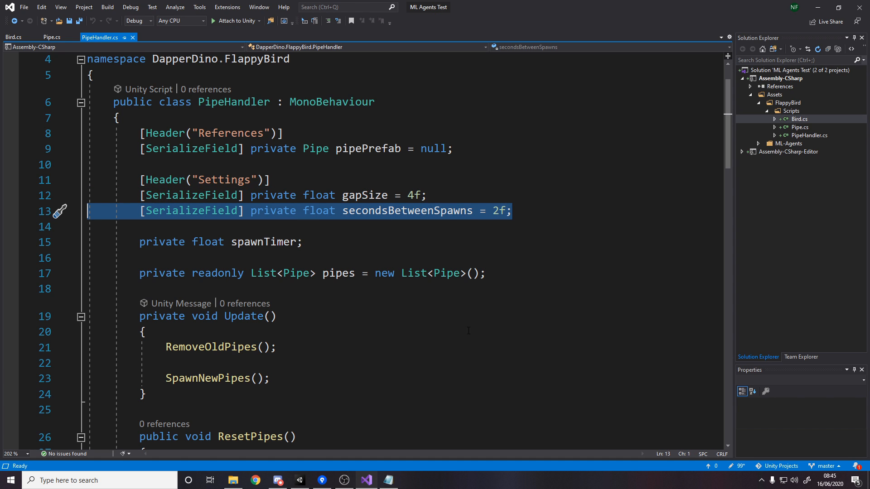
{"action": "left_click", "coordinate": [145, 242]}
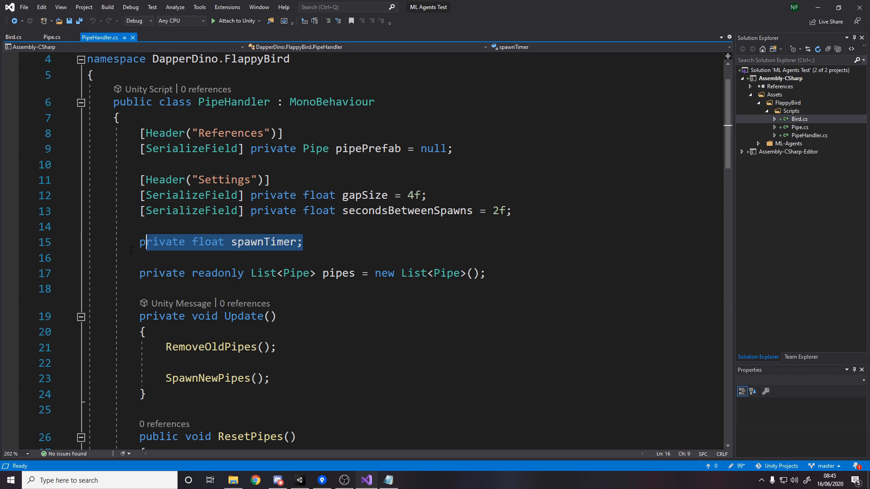
{"action": "scroll", "scroll_direction": "down", "scroll_amount": 3}
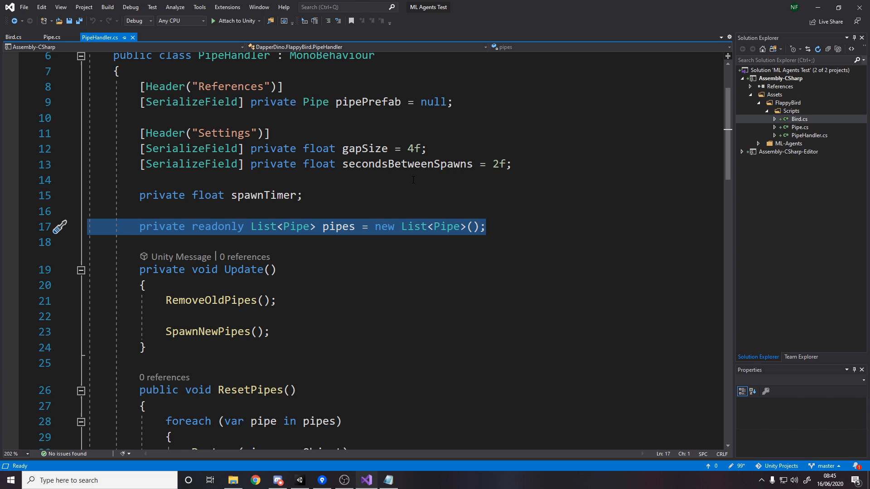
{"action": "mouse_move", "coordinate": [331, 330]}
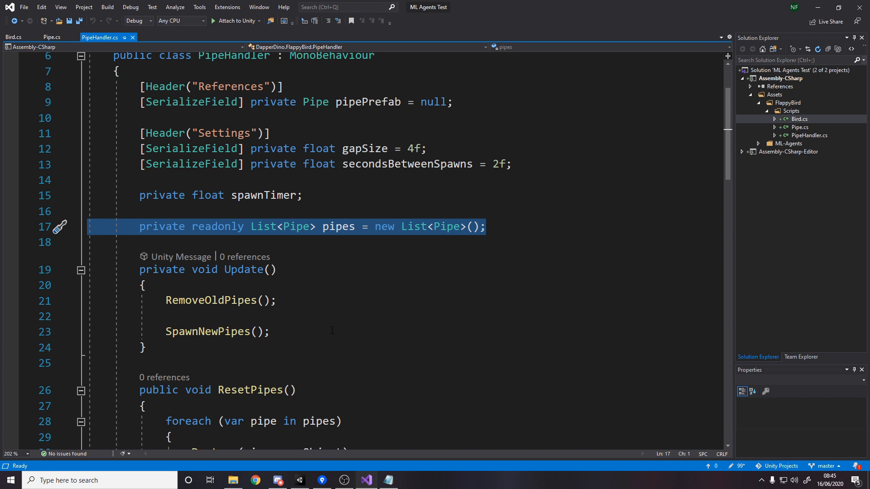
{"action": "scroll", "scroll_direction": "down", "scroll_amount": 3}
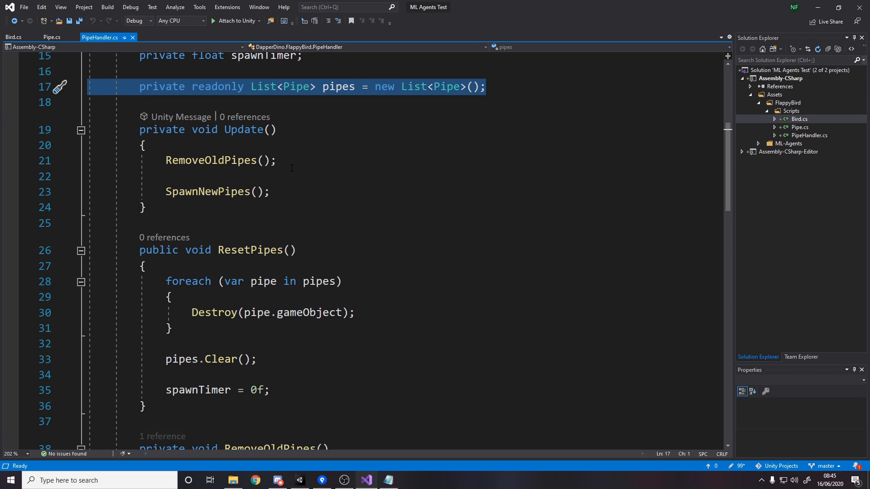
{"action": "left_click", "coordinate": [220, 160]}
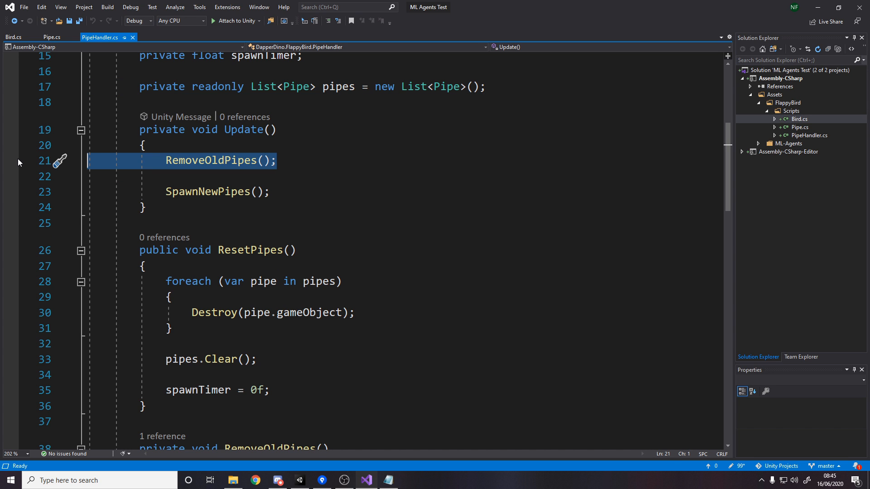
{"action": "left_click", "coordinate": [248, 160]}
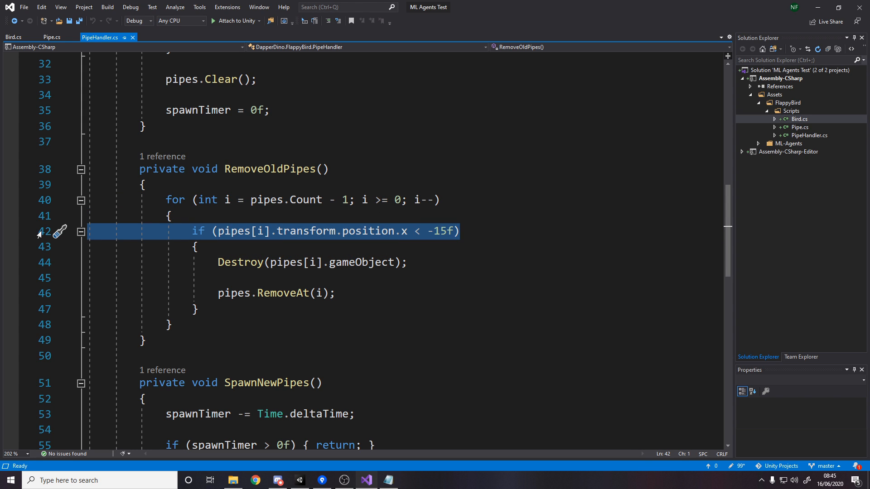
{"action": "mouse_move", "coordinate": [99, 280]}
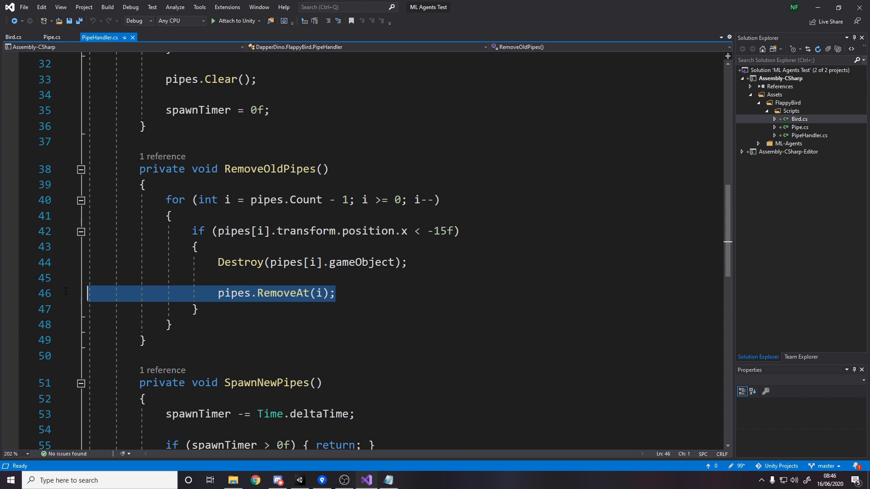
{"action": "scroll", "scroll_direction": "down", "scroll_amount": 3}
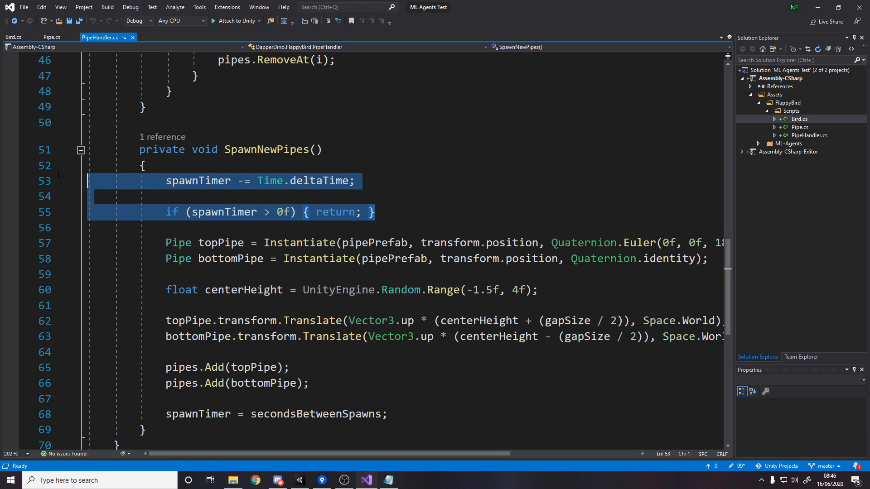
{"action": "mouse_move", "coordinate": [286, 212]}
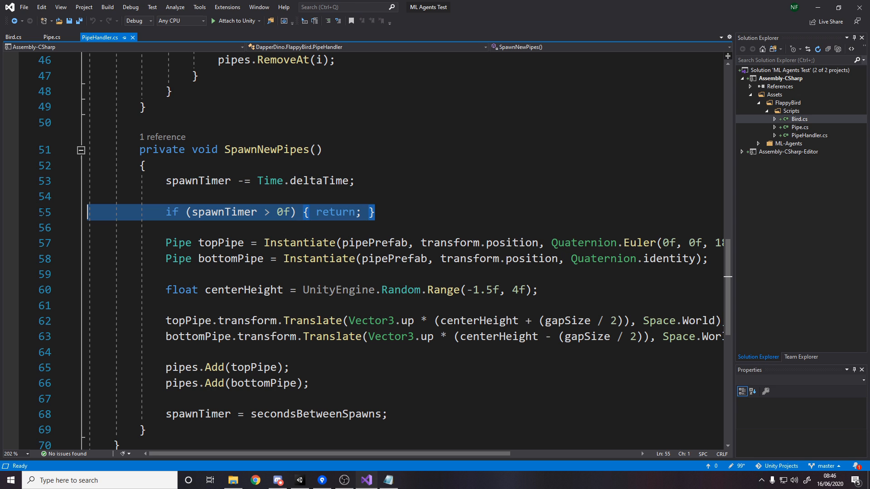
{"action": "left_click", "coordinate": [374, 212]}
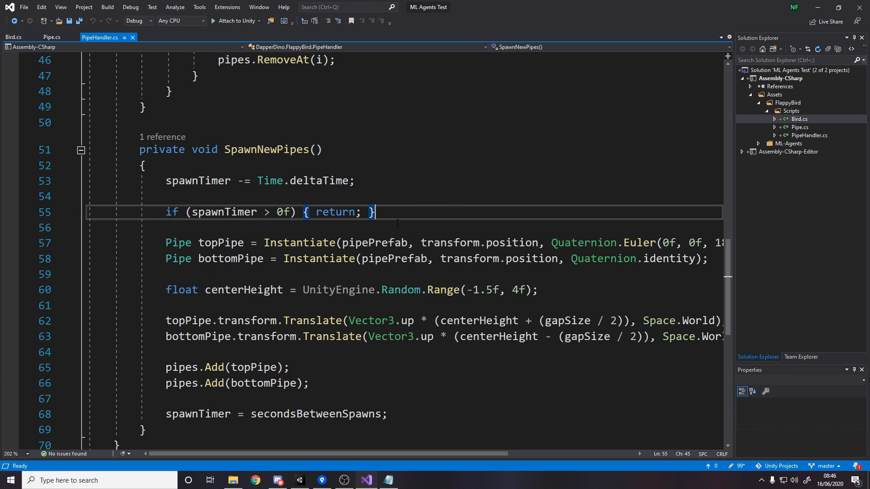
{"action": "scroll", "scroll_direction": "down", "scroll_amount": 3}
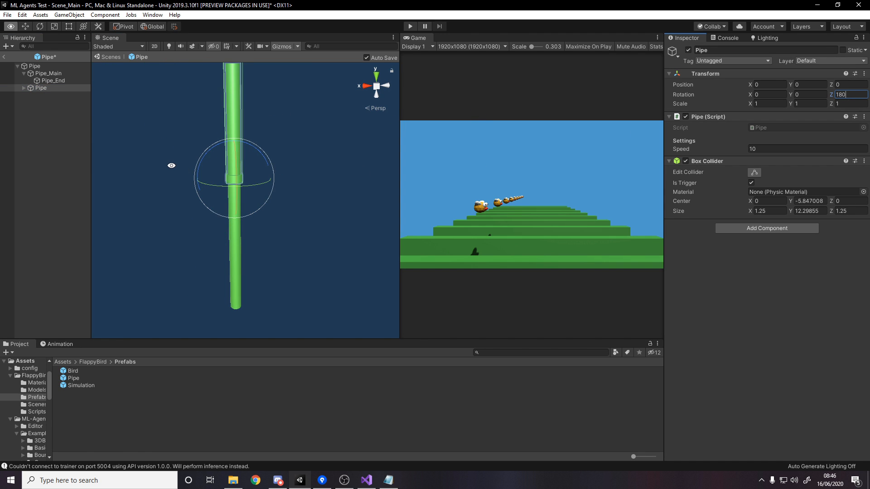
Return to Visual Studio's SpawnNewPipes, with its random center height between -1.5 and 4
{"action": "left_click", "coordinate": [365, 480]}
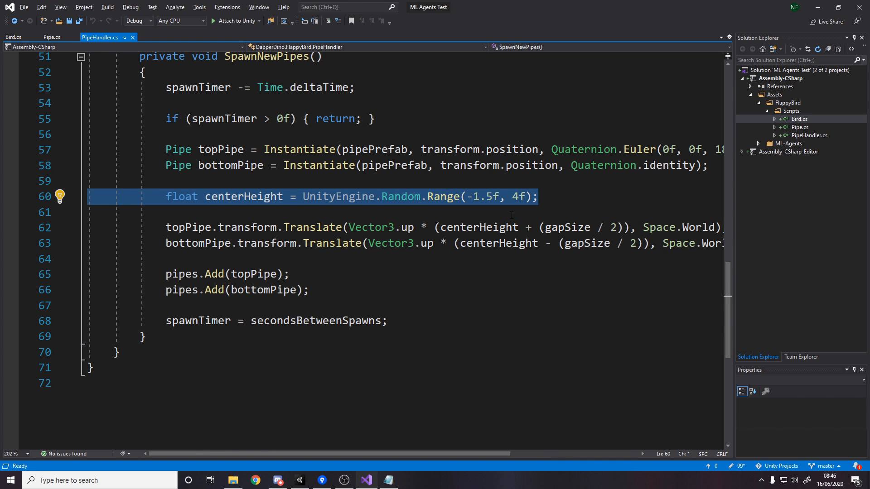
{"action": "mouse_move", "coordinate": [514, 194]}
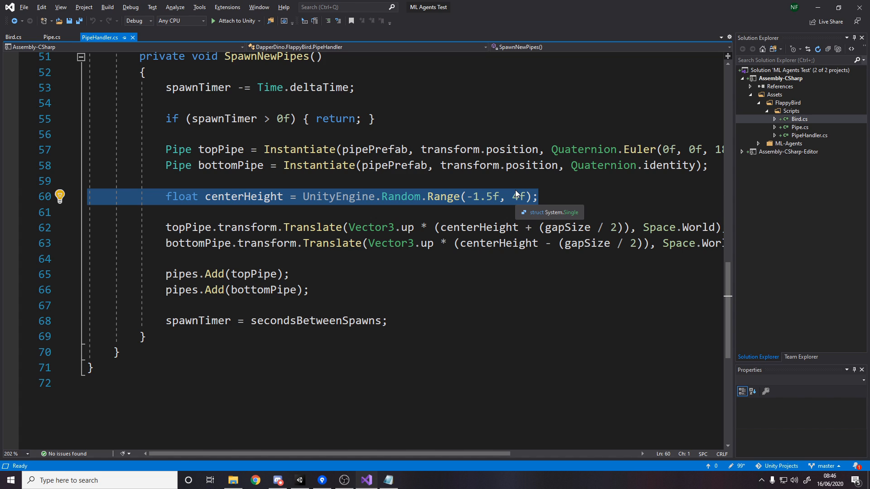
{"action": "left_click", "coordinate": [540, 196]}
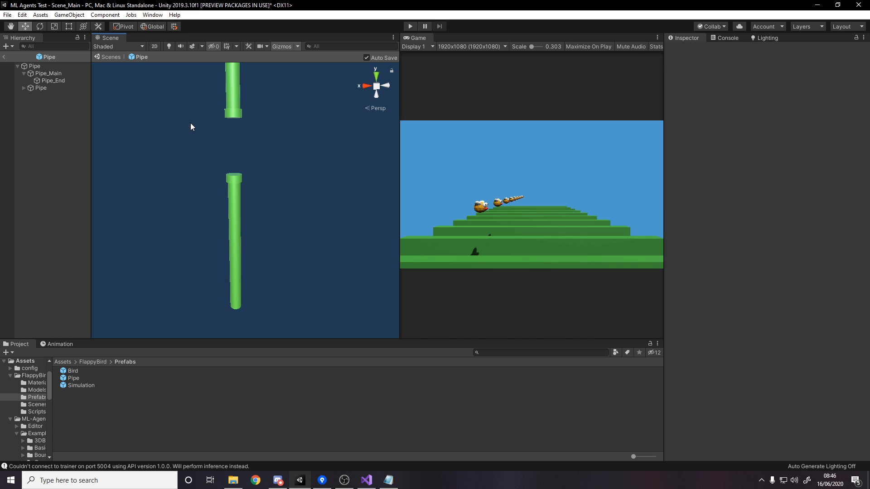
Back out to Simulation, review PipeHandler's gap 4 and 2-second interval, then return to Visual Studio
{"action": "left_click", "coordinate": [34, 66]}
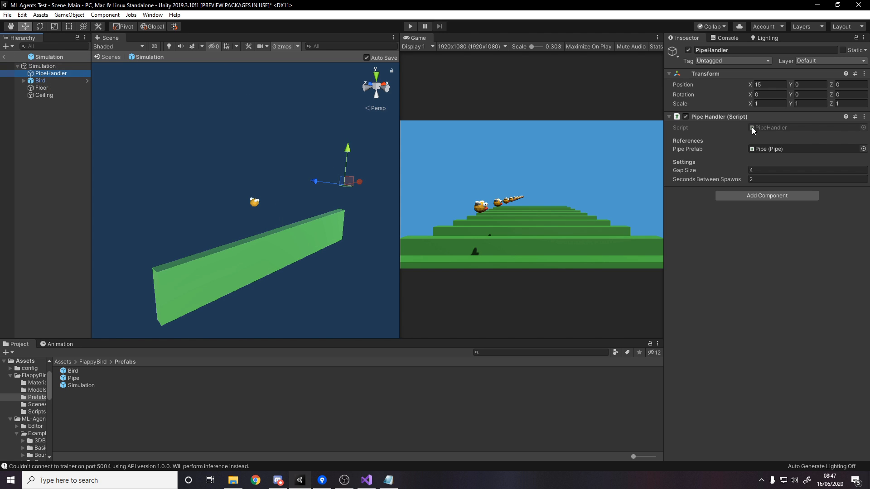
{"action": "mouse_move", "coordinate": [259, 229]}
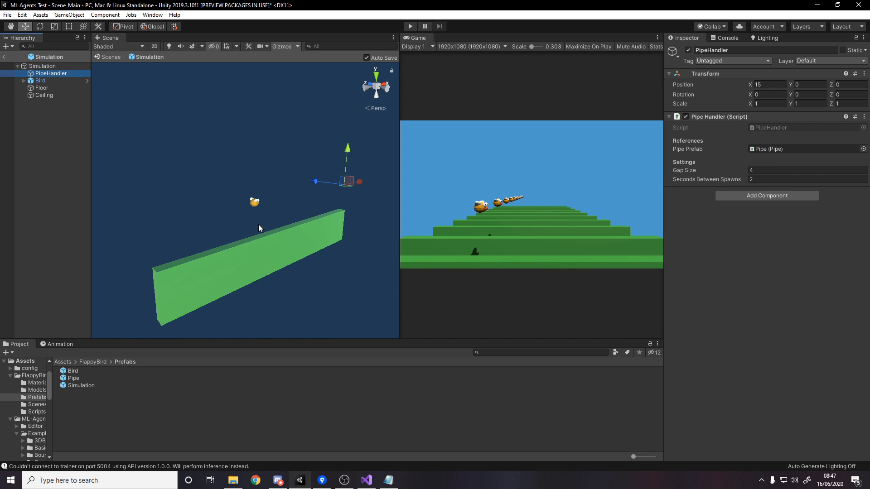
{"action": "left_click", "coordinate": [365, 480]}
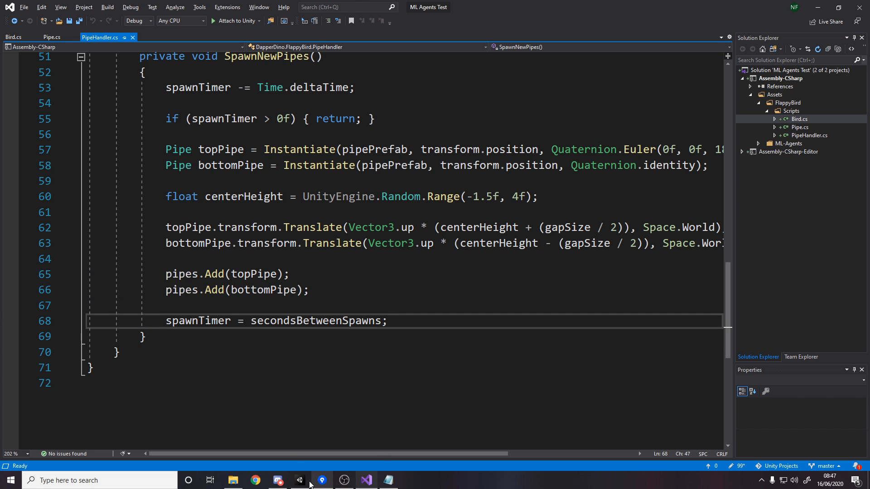
Play the scene in an enlarged Game view to watch pipes spawn, then stop
{"action": "left_click", "coordinate": [299, 480]}
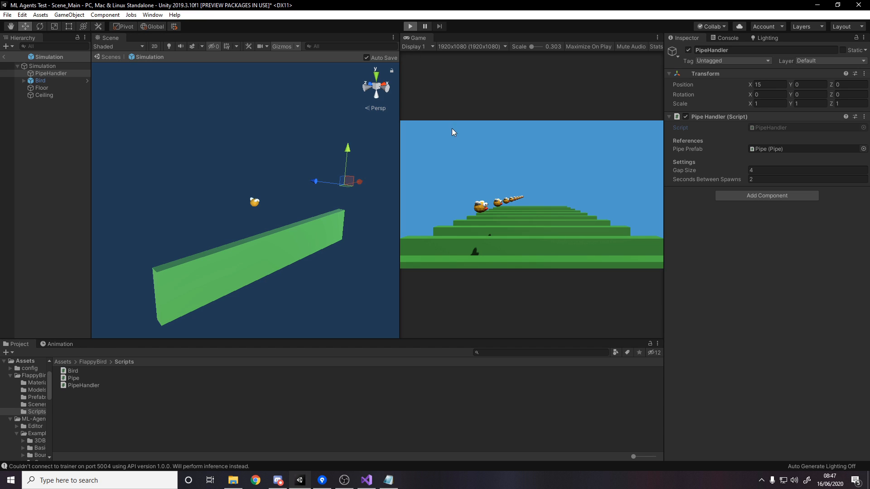
{"action": "mouse_move", "coordinate": [401, 145]}
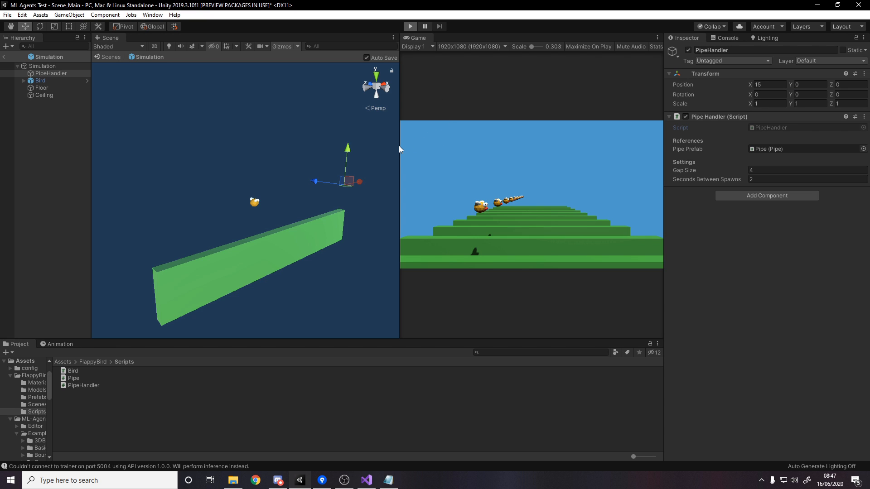
{"action": "left_click", "coordinate": [409, 26]}
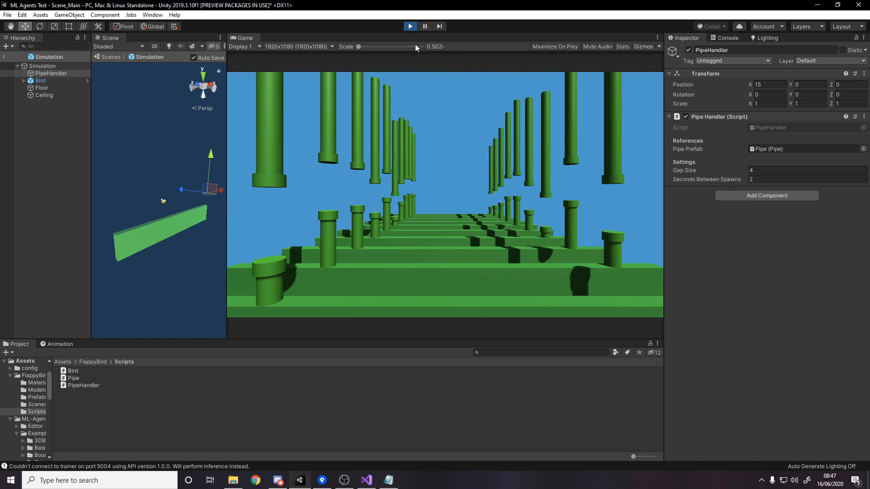
{"action": "left_click", "coordinate": [364, 480]}
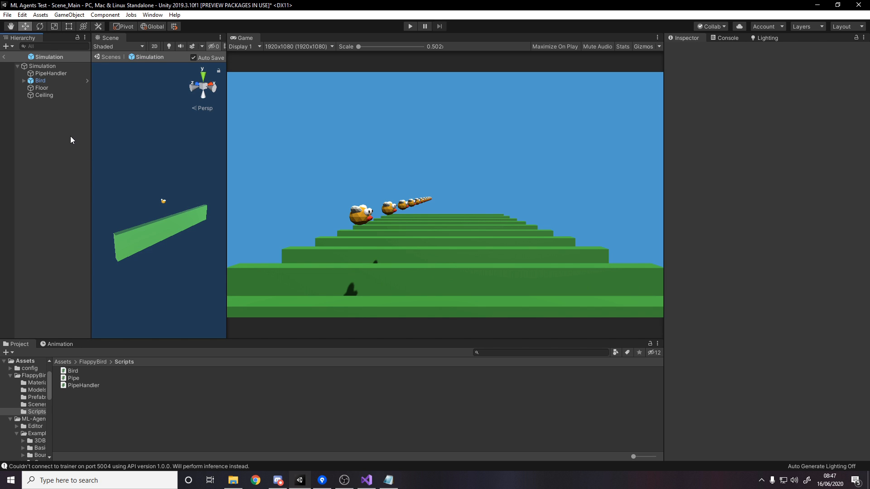
Open the Bird prefab, view Model_Bird, then reselect Bird to review its components
{"action": "left_click", "coordinate": [40, 81]}
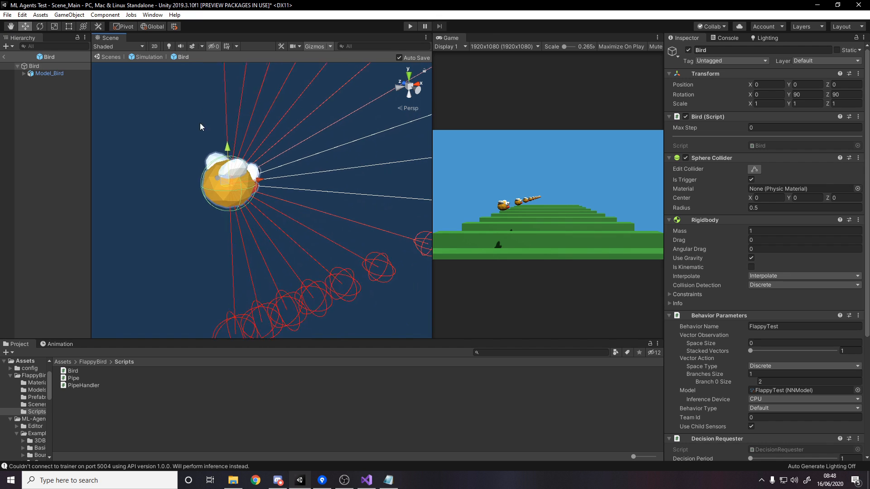
{"action": "left_click", "coordinate": [49, 73]}
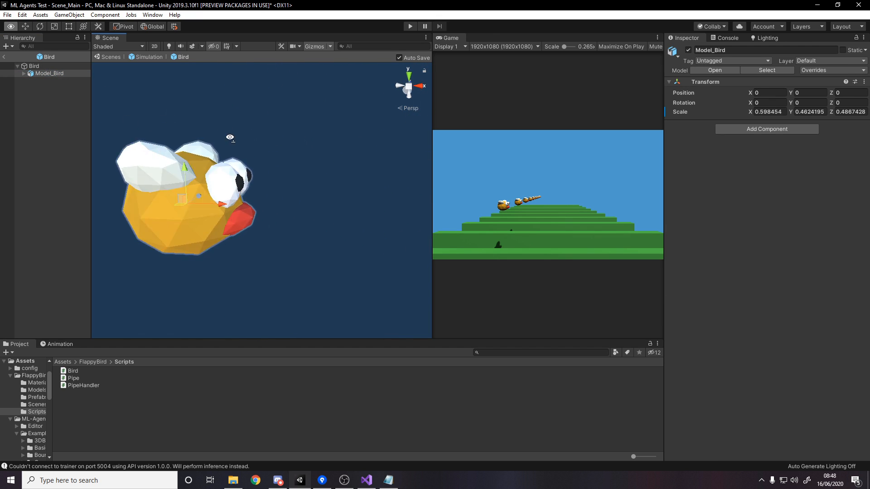
{"action": "left_click", "coordinate": [34, 66]}
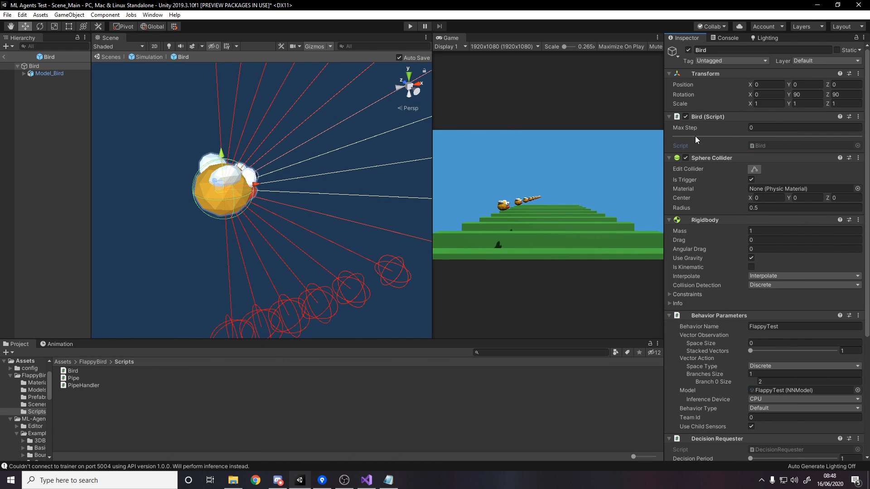
{"action": "mouse_move", "coordinate": [769, 160]}
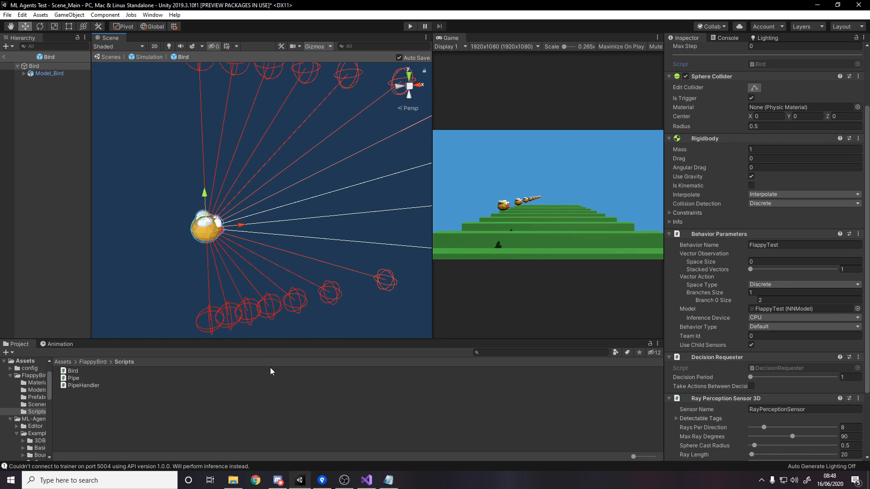
{"action": "mouse_move", "coordinate": [294, 154]}
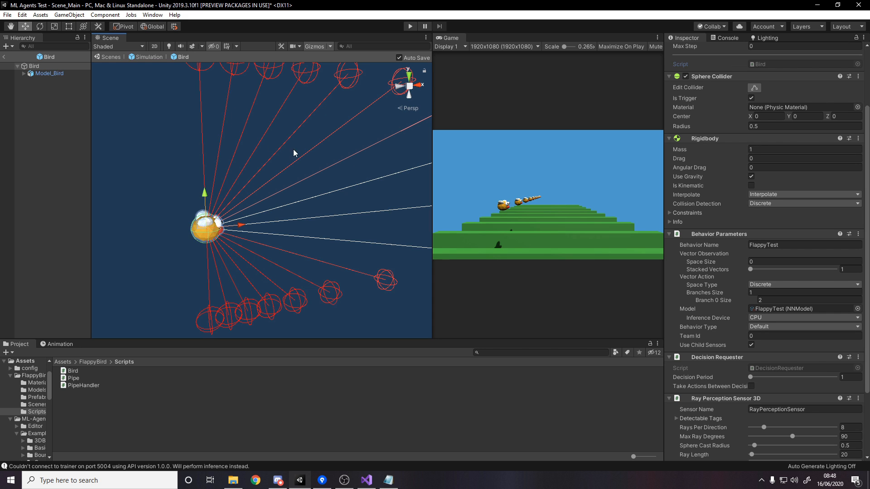
{"action": "mouse_move", "coordinate": [754, 145]}
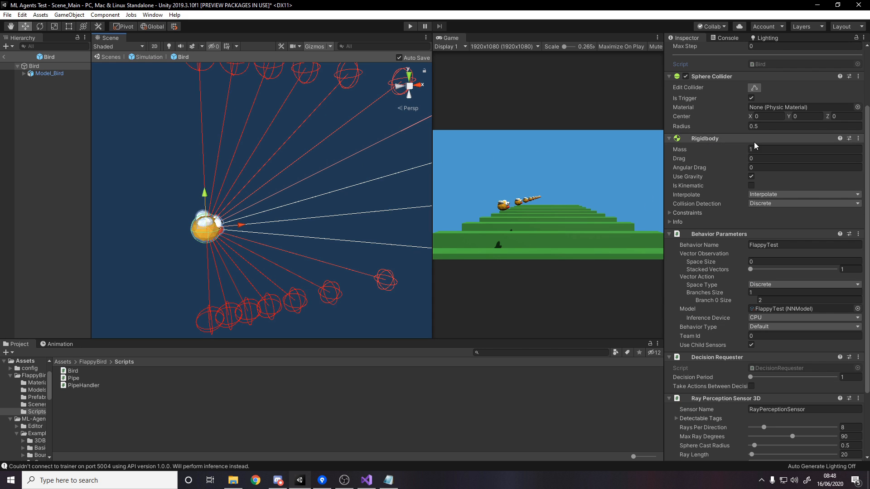
{"action": "left_click", "coordinate": [805, 168]}
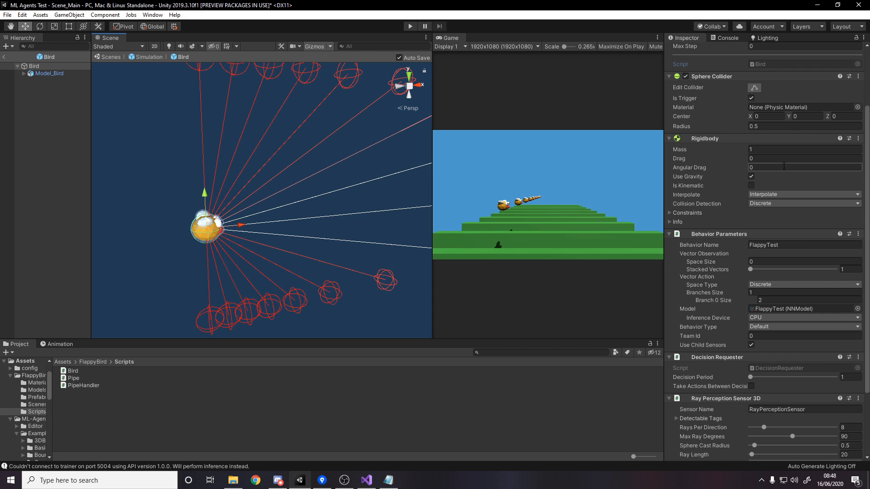
{"action": "left_click", "coordinate": [801, 194]}
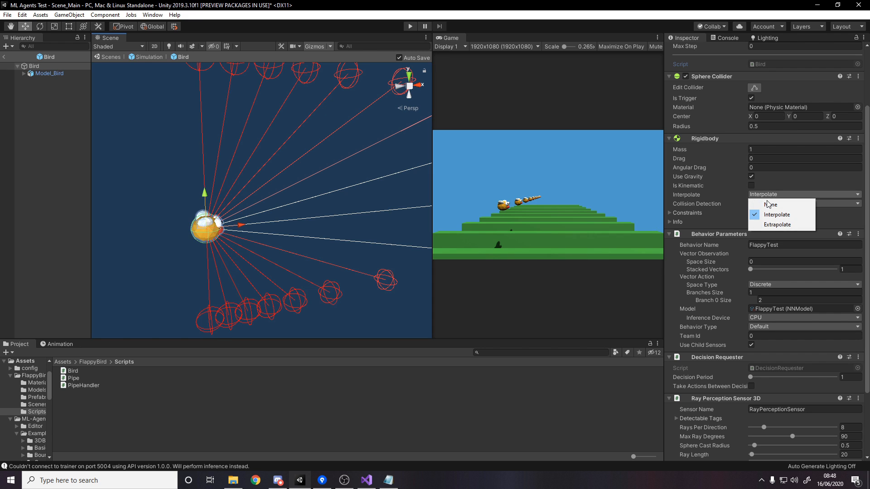
{"action": "left_click", "coordinate": [777, 215]}
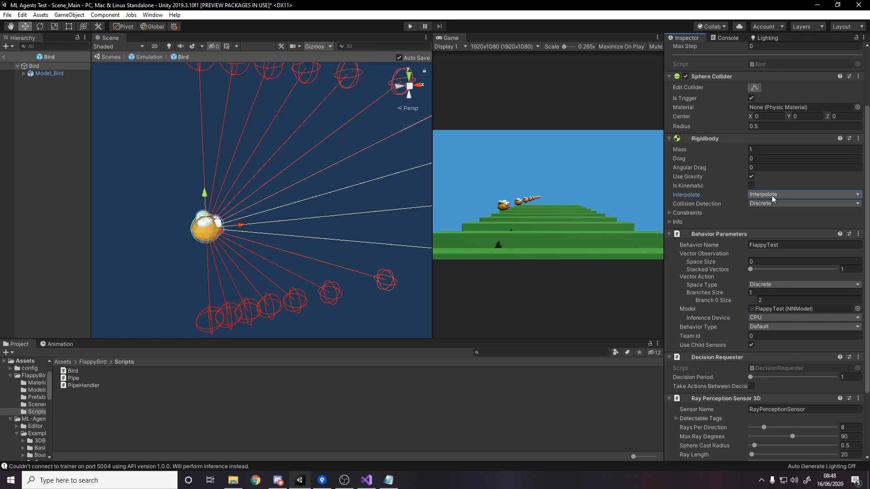
{"action": "scroll", "scroll_direction": "down", "scroll_amount": 3}
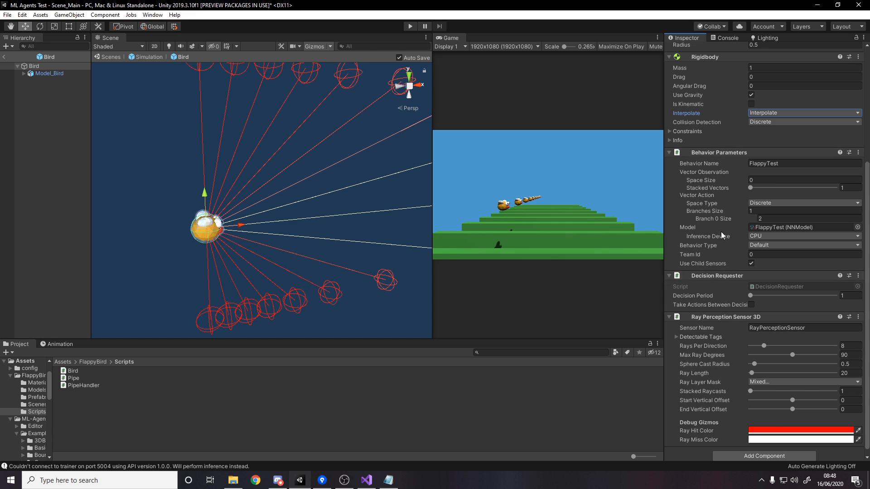
{"action": "mouse_move", "coordinate": [735, 167]}
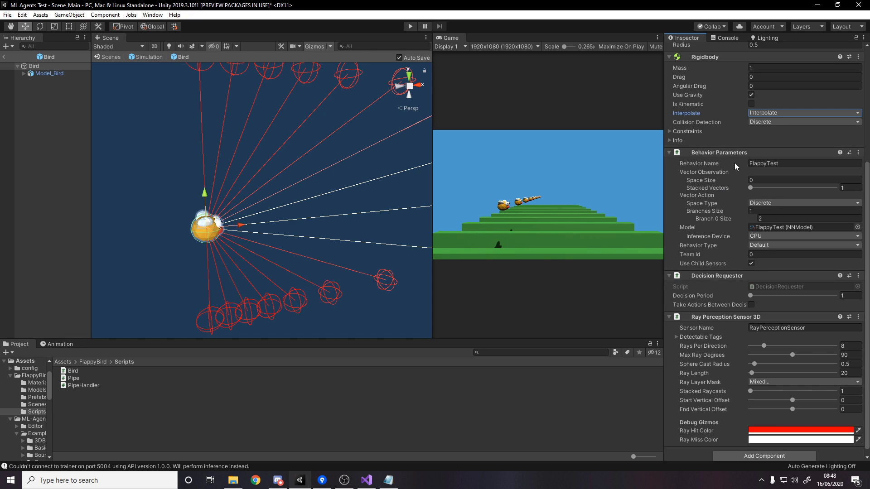
{"action": "mouse_move", "coordinate": [726, 157]}
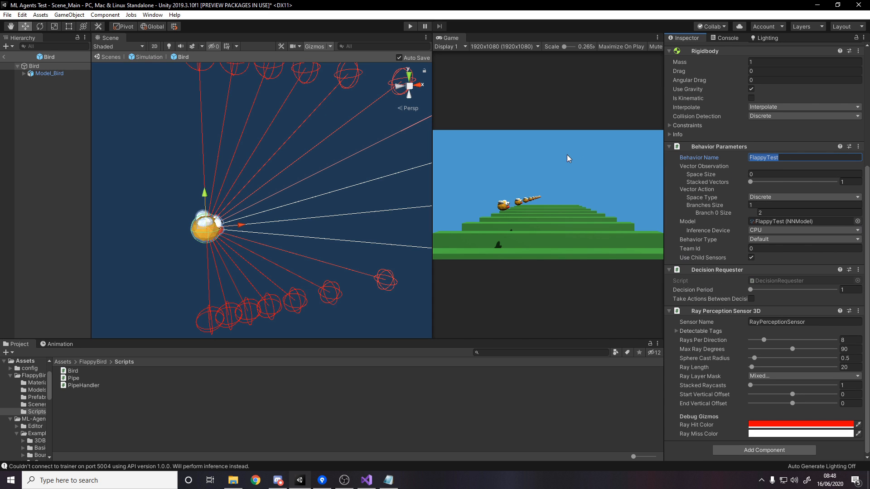
{"action": "mouse_move", "coordinate": [729, 246]}
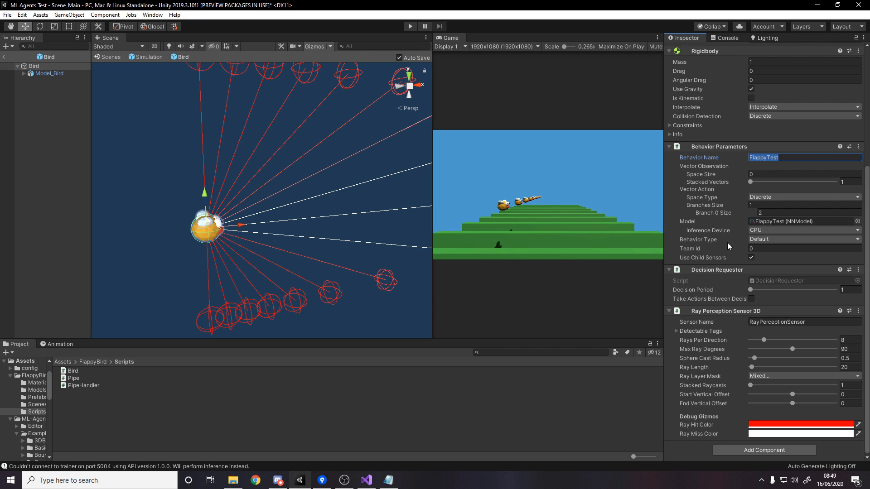
{"action": "left_click", "coordinate": [858, 147]}
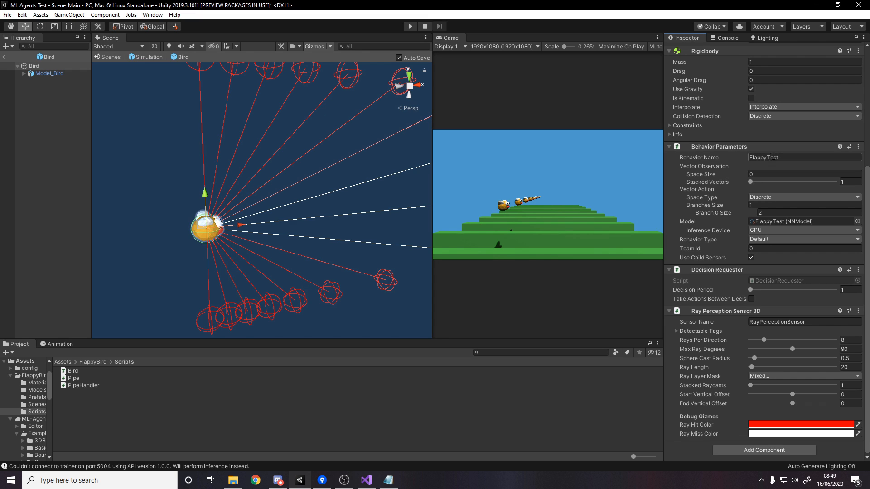
{"action": "mouse_move", "coordinate": [624, 173]}
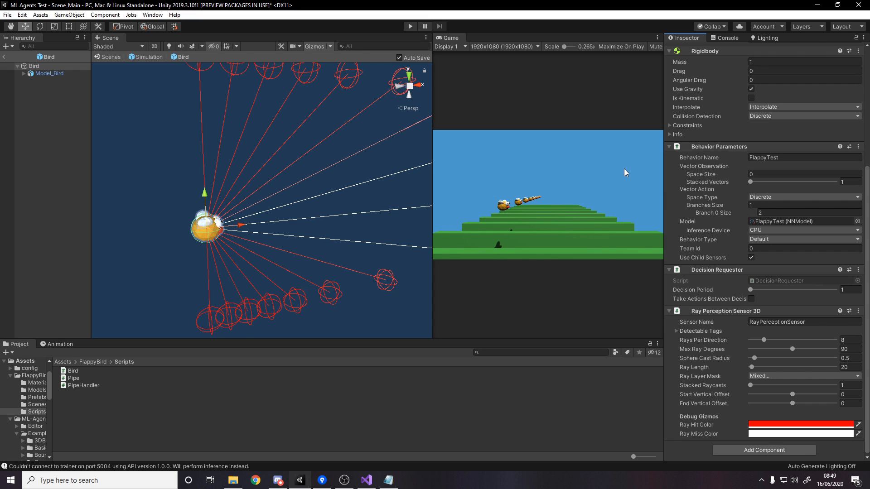
{"action": "mouse_move", "coordinate": [555, 188]}
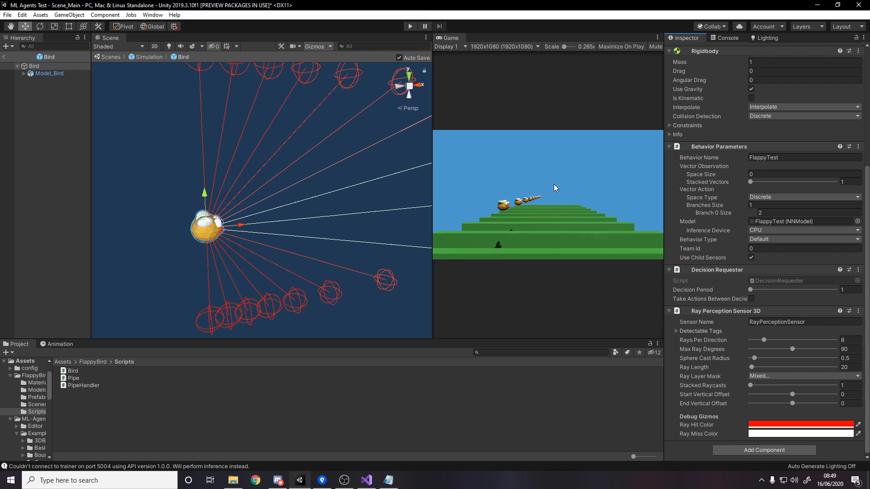
{"action": "left_click", "coordinate": [804, 173]}
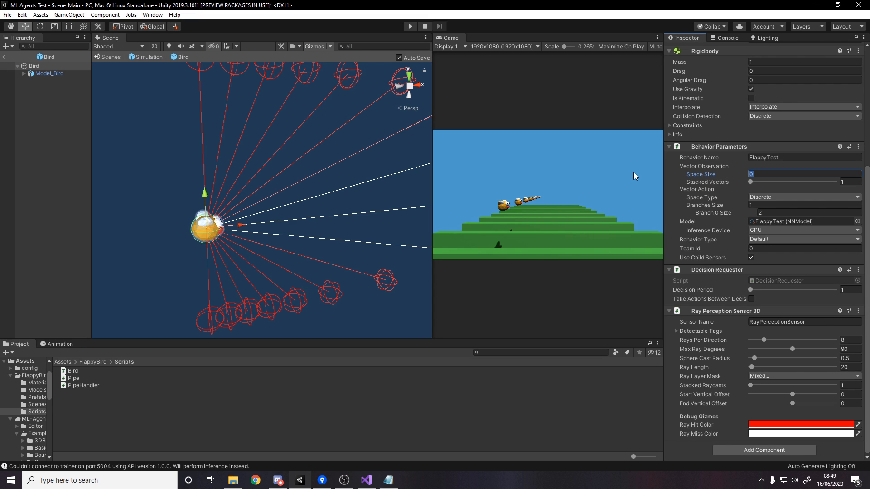
{"action": "mouse_move", "coordinate": [656, 209]}
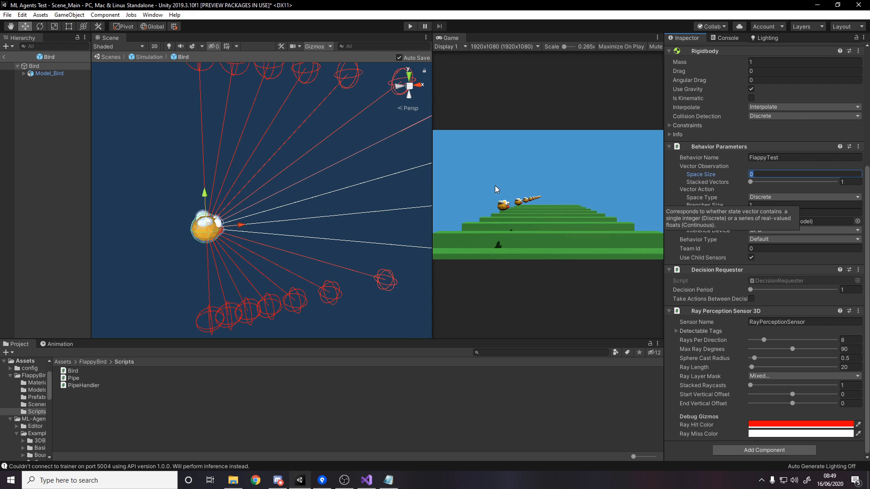
{"action": "mouse_move", "coordinate": [736, 189]}
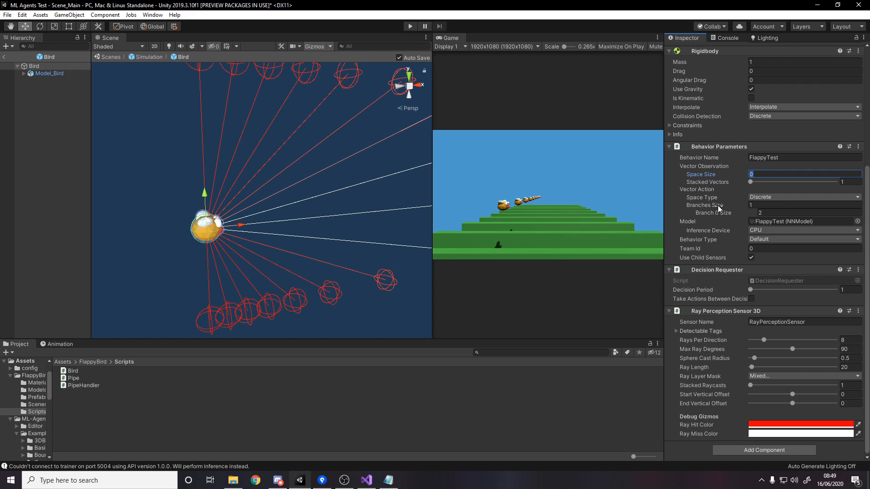
{"action": "left_click", "coordinate": [801, 197]}
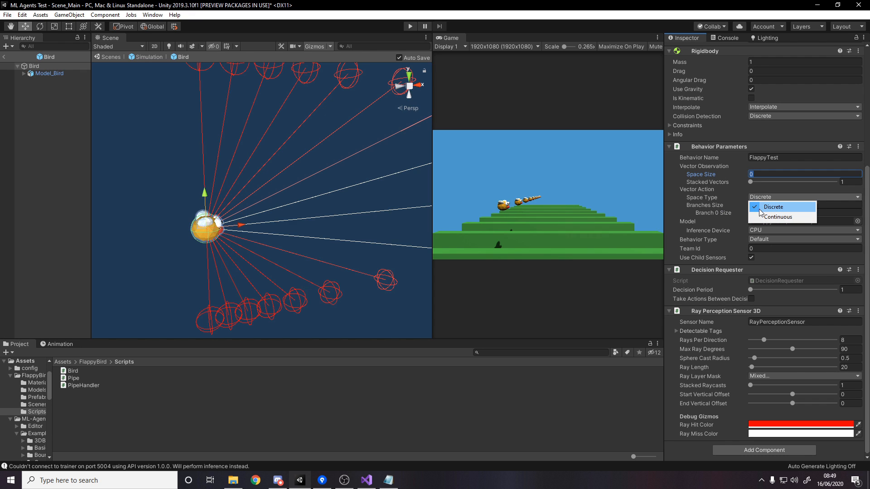
{"action": "mouse_move", "coordinate": [778, 217]}
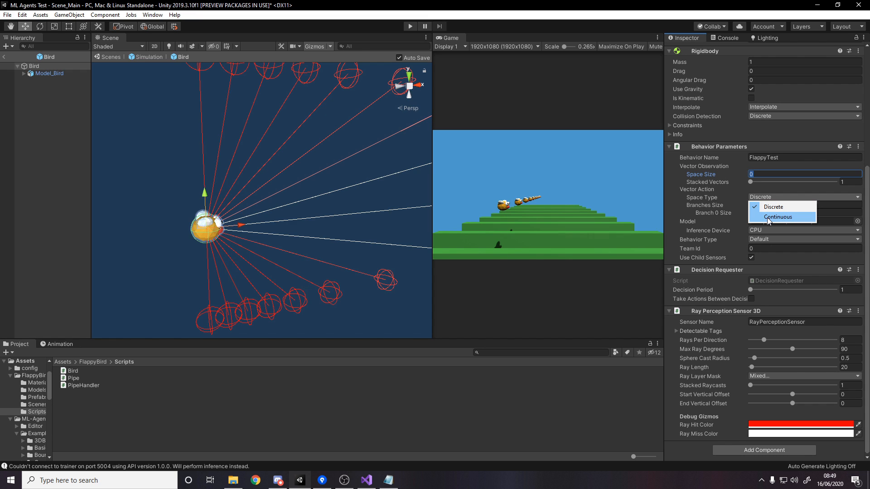
{"action": "left_click", "coordinate": [773, 206]}
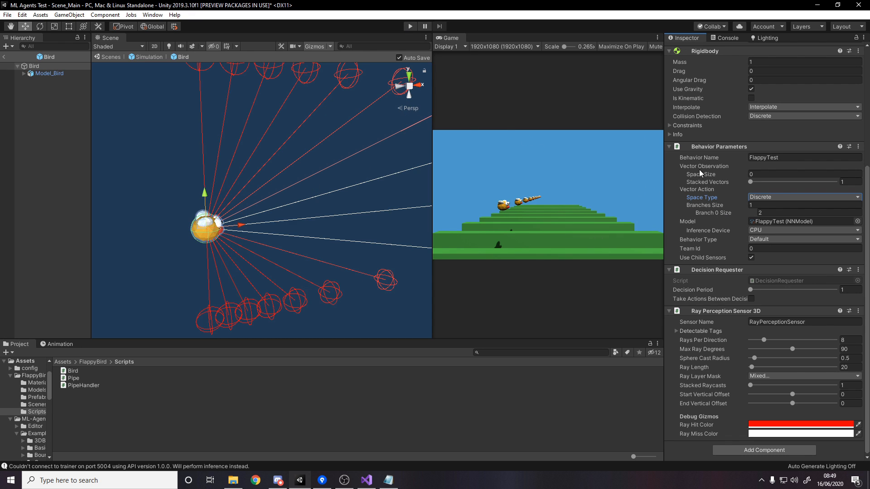
{"action": "left_click", "coordinate": [801, 230]}
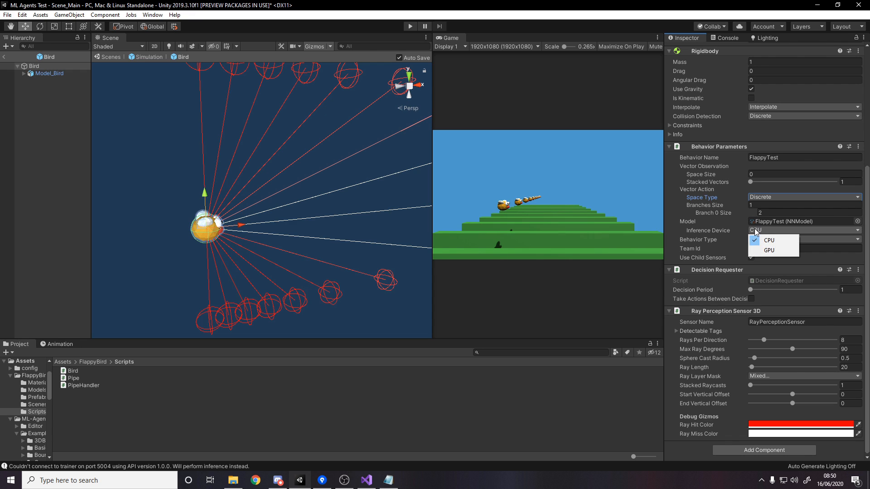
{"action": "left_click", "coordinate": [769, 239]}
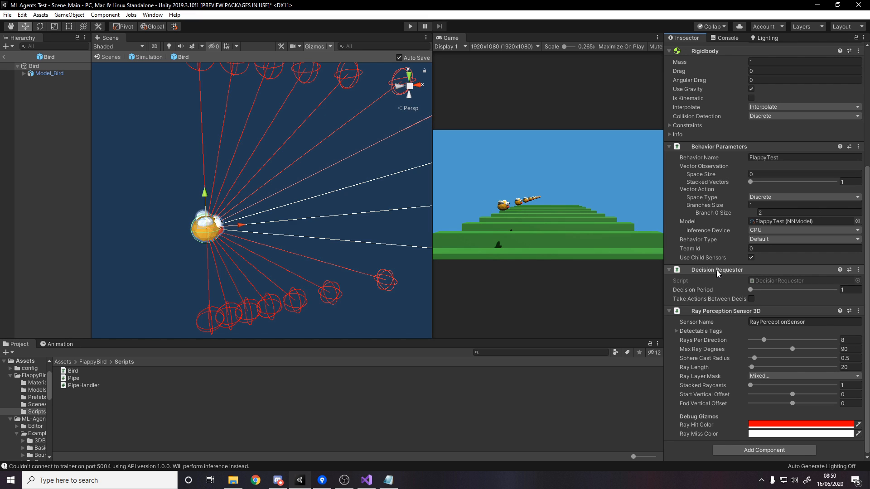
{"action": "left_click", "coordinate": [843, 289]}
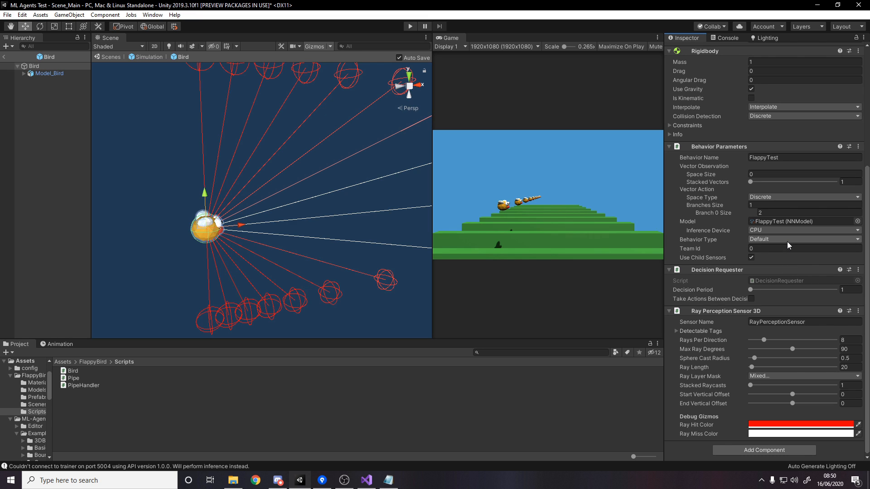
{"action": "mouse_move", "coordinate": [767, 274]}
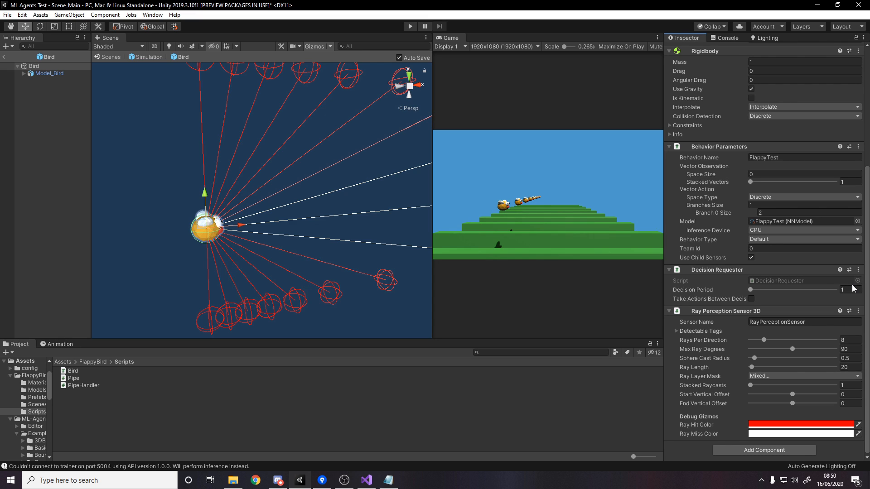
{"action": "mouse_move", "coordinate": [855, 287]}
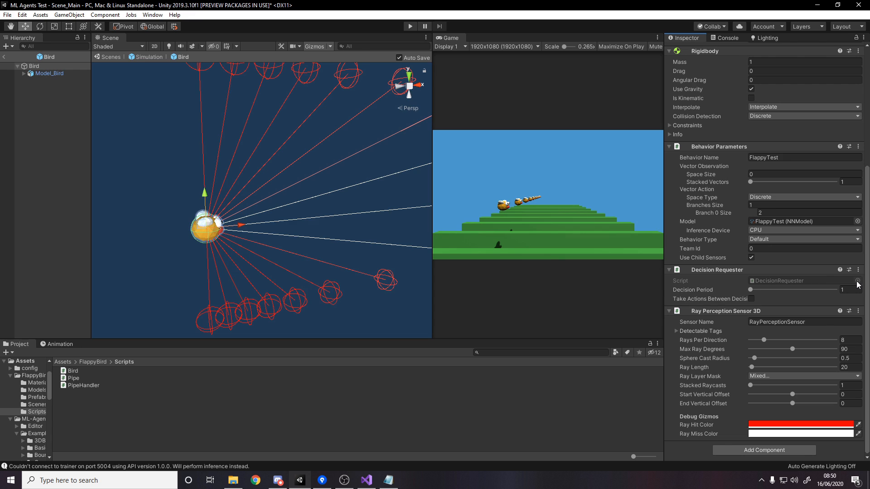
{"action": "mouse_move", "coordinate": [451, 217]}
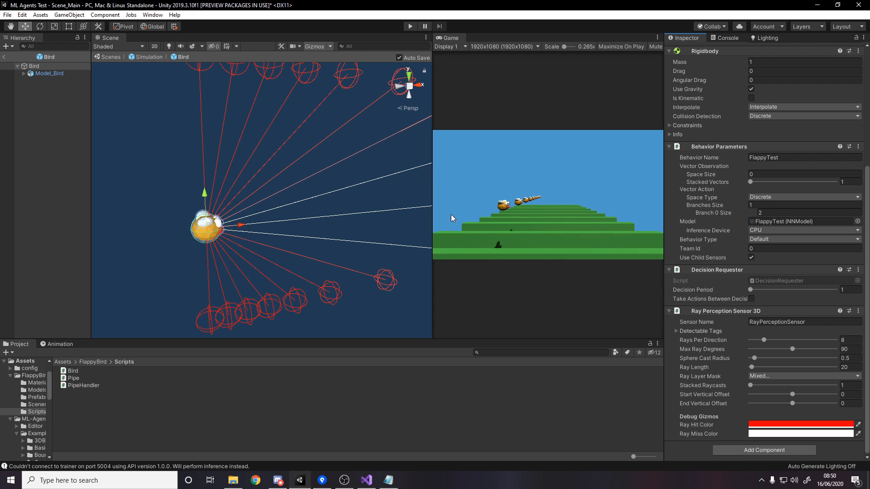
{"action": "mouse_move", "coordinate": [549, 237]}
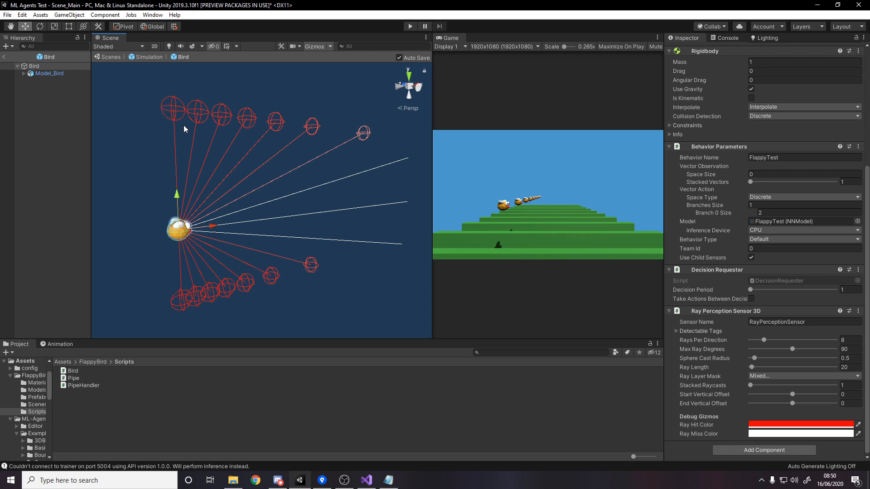
{"action": "mouse_move", "coordinate": [803, 370]}
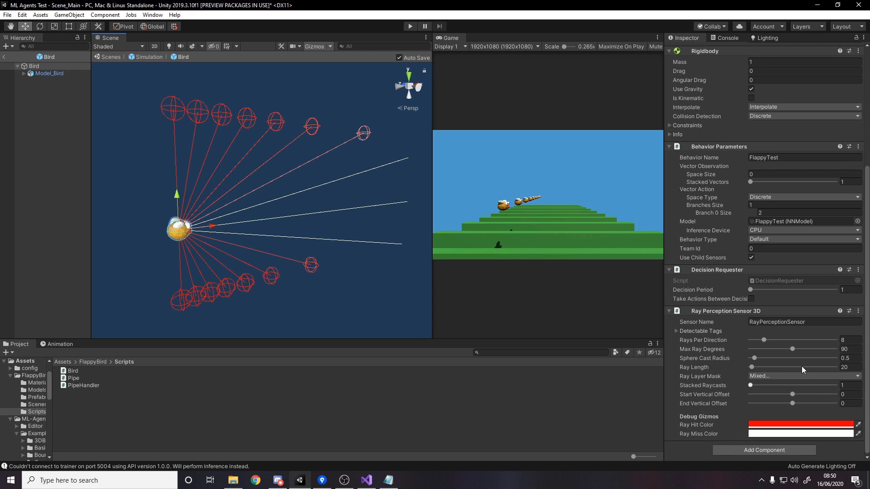
{"action": "mouse_move", "coordinate": [779, 356]}
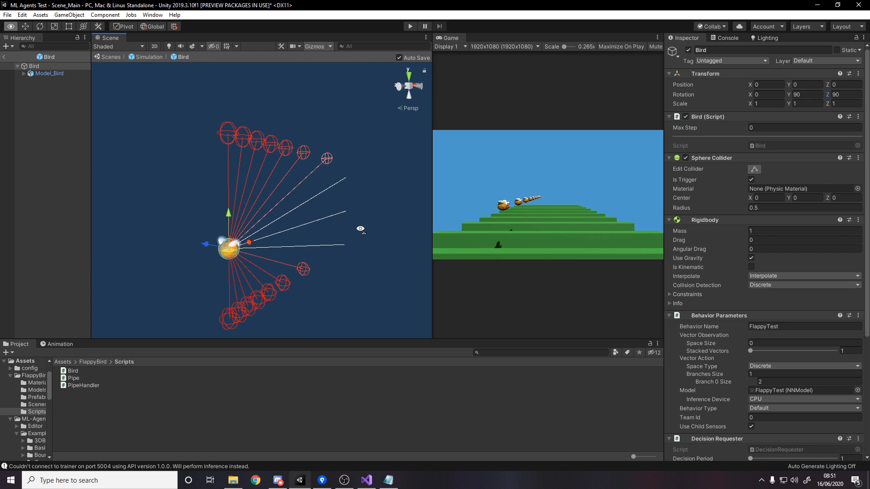
{"action": "scroll", "scroll_direction": "down", "scroll_amount": 3}
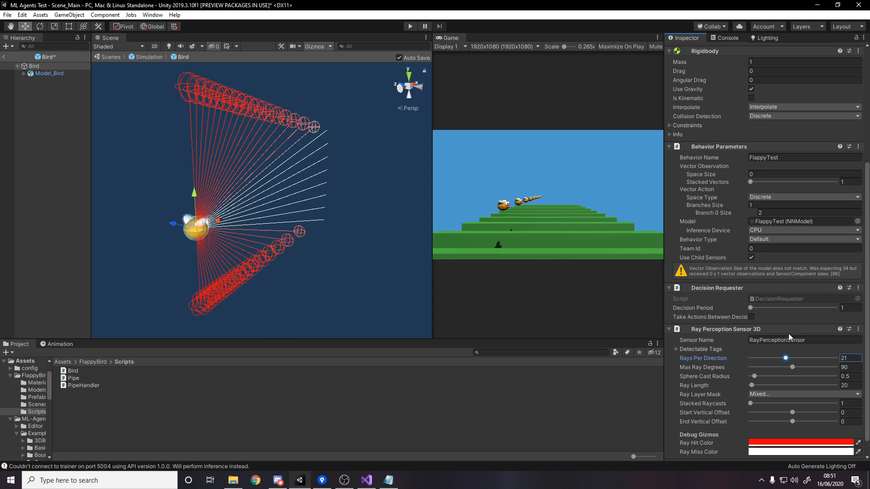
{"action": "left_click_drag", "start_coordinate": [784, 357], "coordinate": [762, 340]}
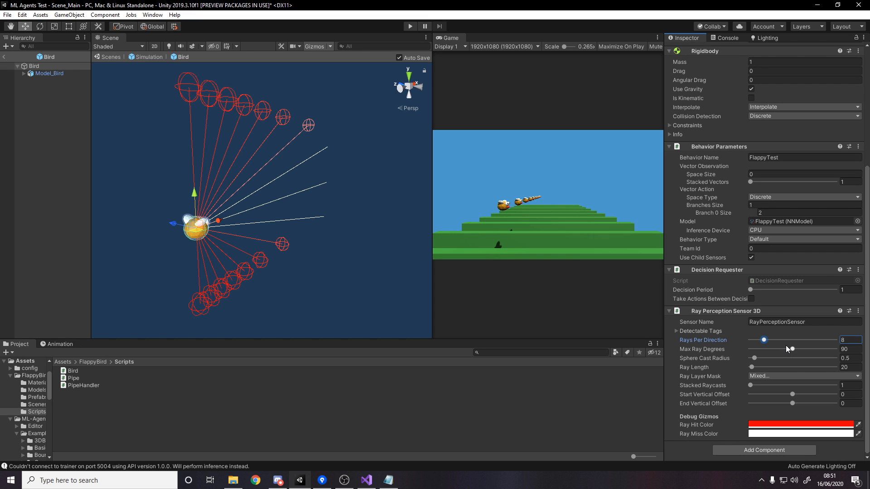
{"action": "mouse_move", "coordinate": [785, 347]}
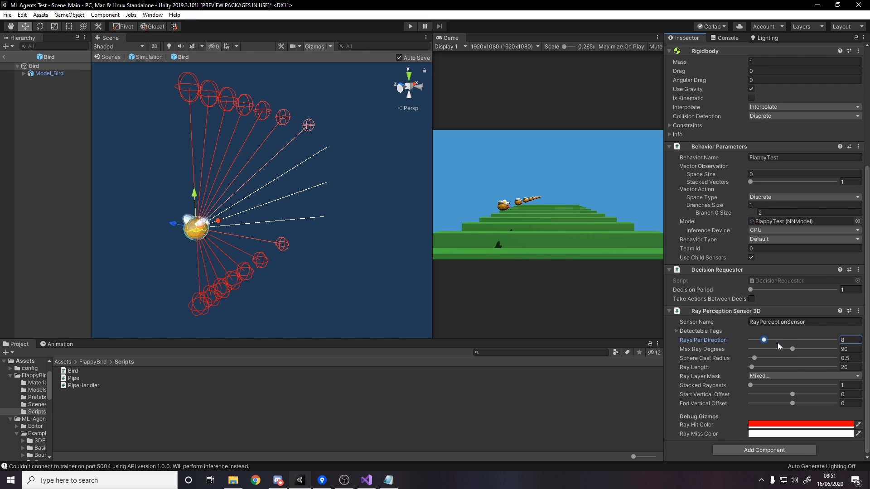
{"action": "left_click_drag", "start_coordinate": [792, 349], "coordinate": [791, 348]}
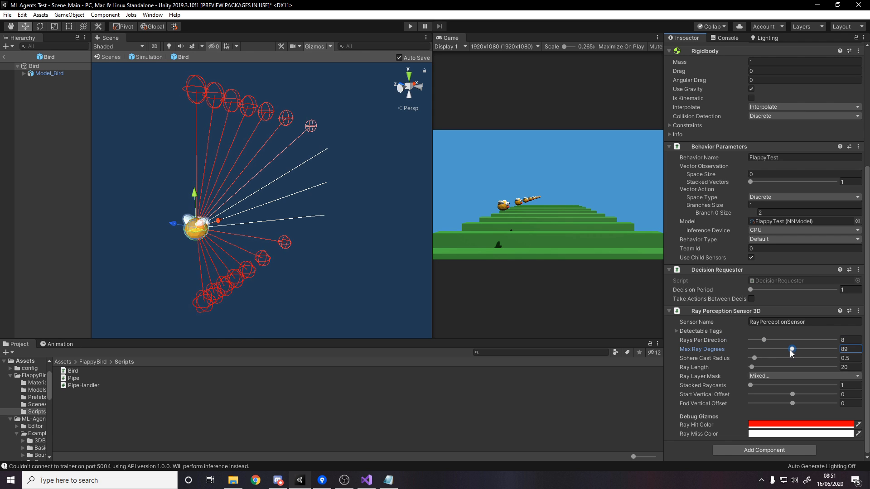
{"action": "left_click_drag", "start_coordinate": [791, 350], "coordinate": [796, 350]}
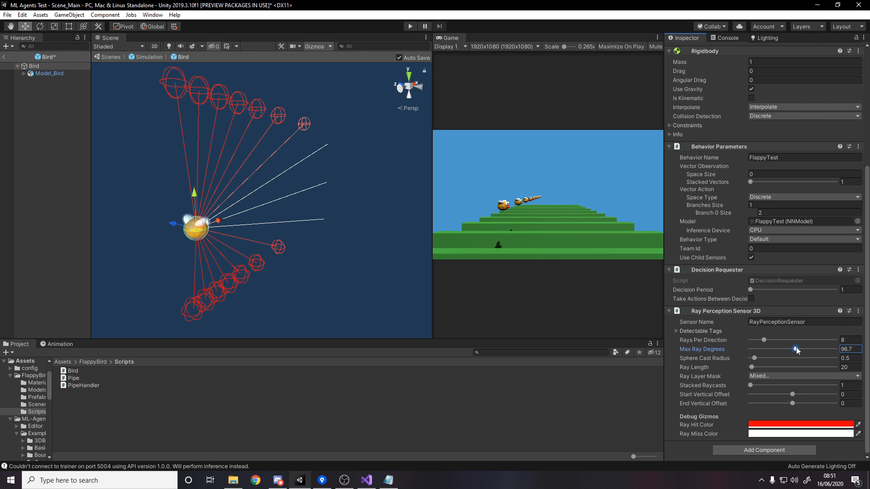
{"action": "left_click_drag", "start_coordinate": [796, 349], "coordinate": [818, 349]}
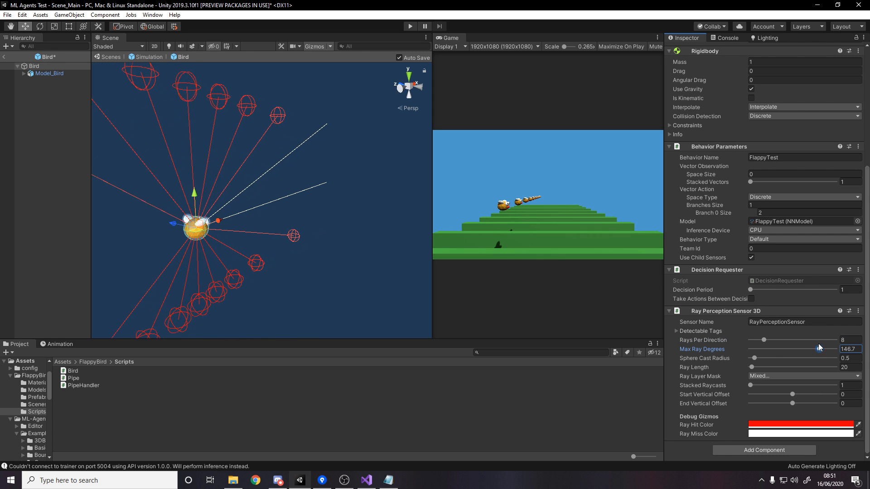
{"action": "left_click_drag", "start_coordinate": [818, 349], "coordinate": [794, 349]}
{"action": "type", "text": "90"}
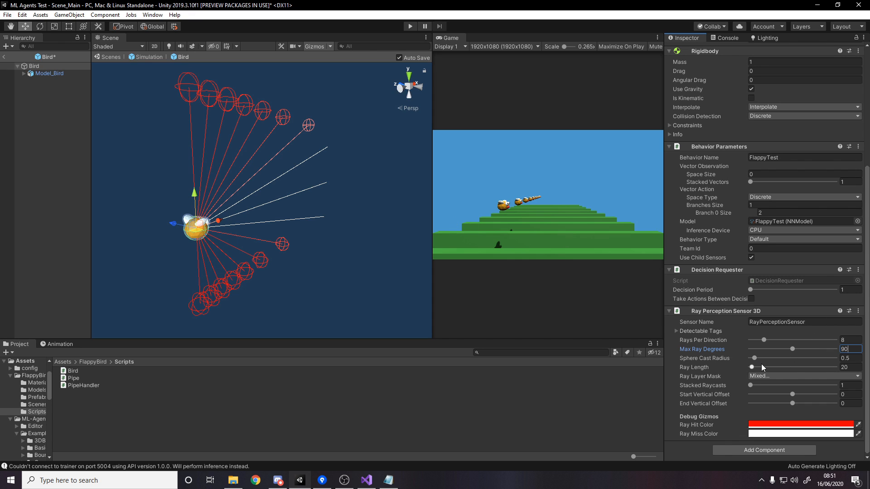
{"action": "mouse_move", "coordinate": [762, 364]}
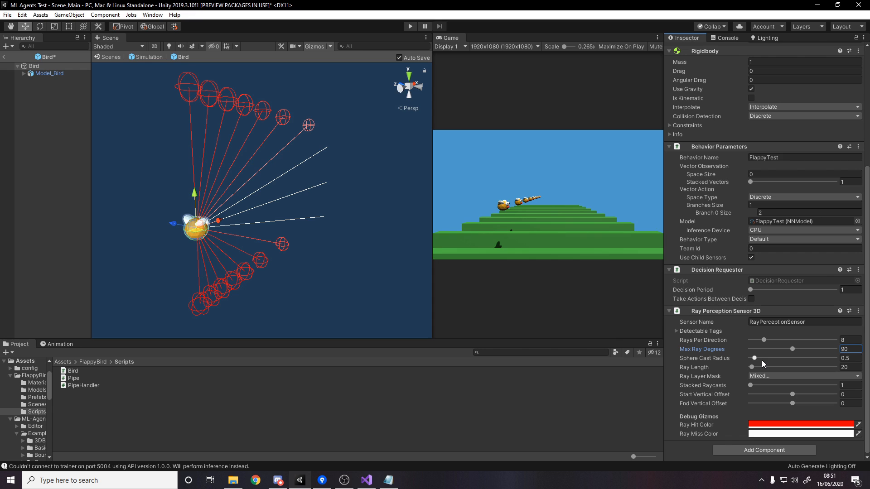
{"action": "left_click_drag", "start_coordinate": [754, 357], "coordinate": [750, 357]}
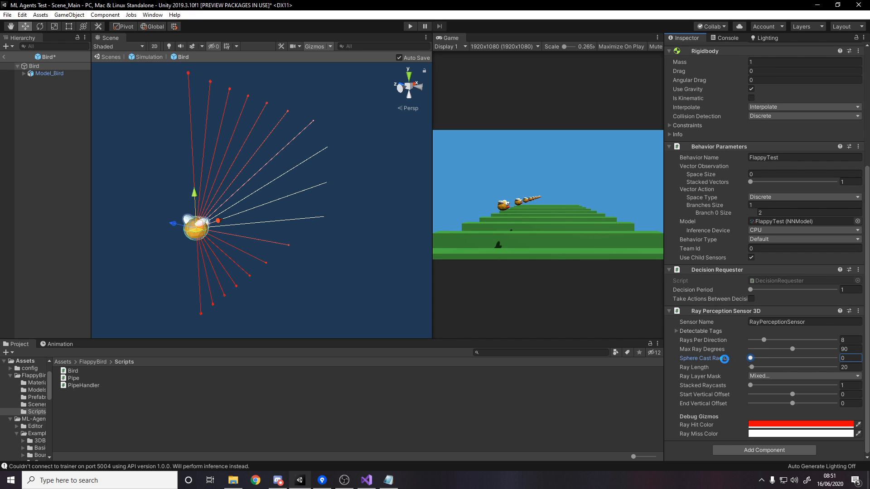
{"action": "mouse_move", "coordinate": [735, 358]}
{"action": "type", "text": ".5"}
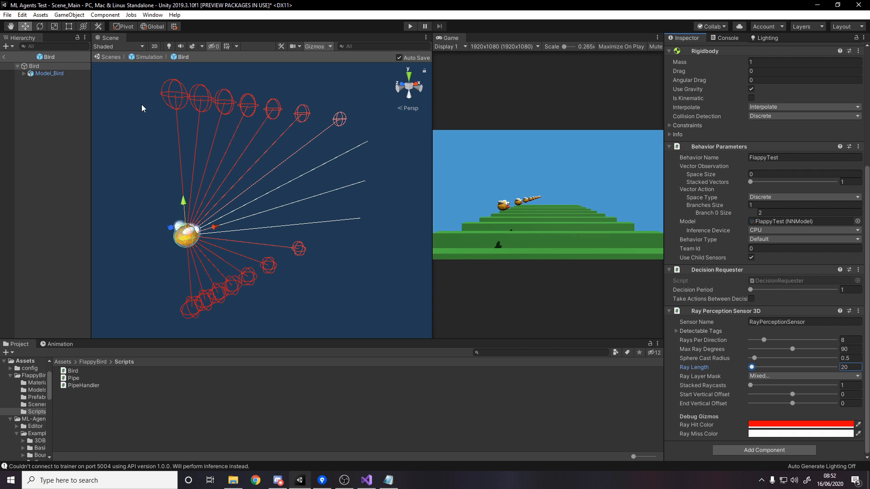
{"action": "mouse_move", "coordinate": [404, 148]}
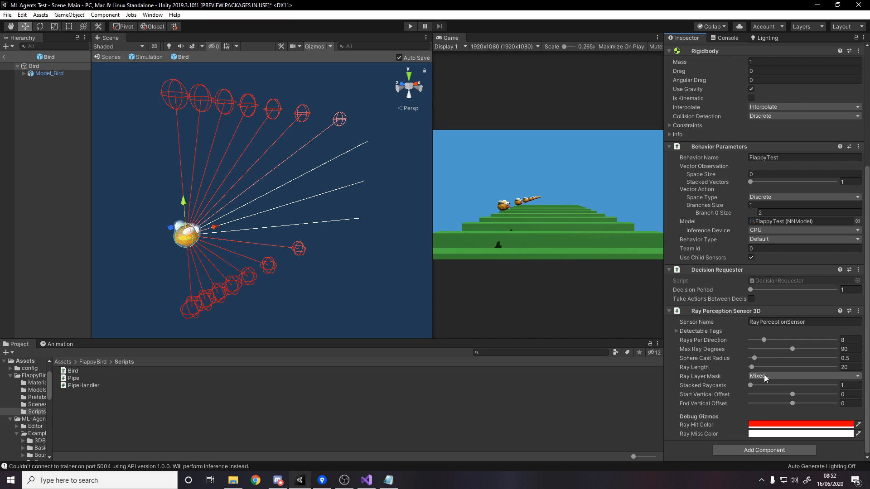
{"action": "mouse_move", "coordinate": [791, 396]}
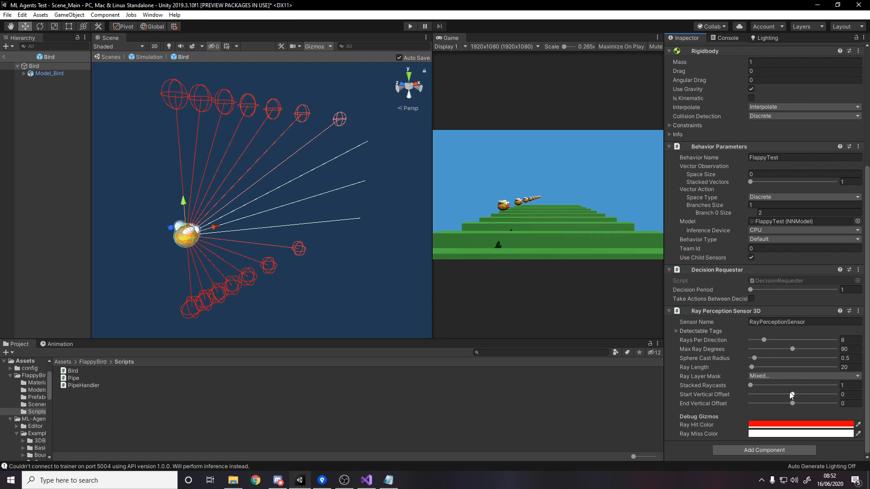
{"action": "left_click_drag", "start_coordinate": [792, 403], "coordinate": [778, 403]}
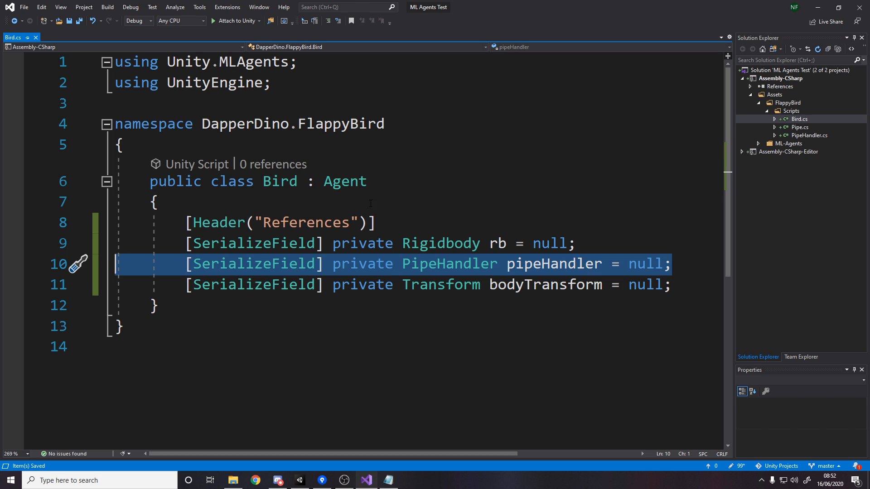
{"action": "mouse_move", "coordinate": [401, 273]}
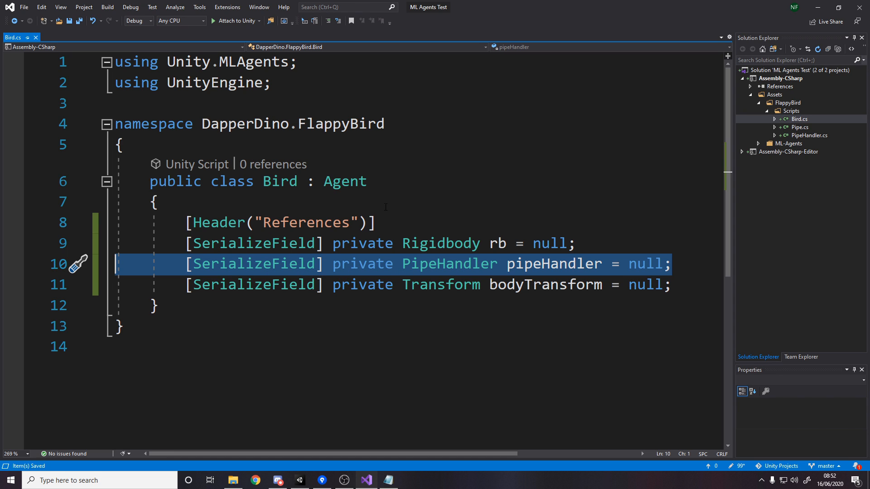
Review the null serialized fields rb, pipeHandler and bodyTransform in Bird.cs
{"action": "left_click", "coordinate": [674, 263]}
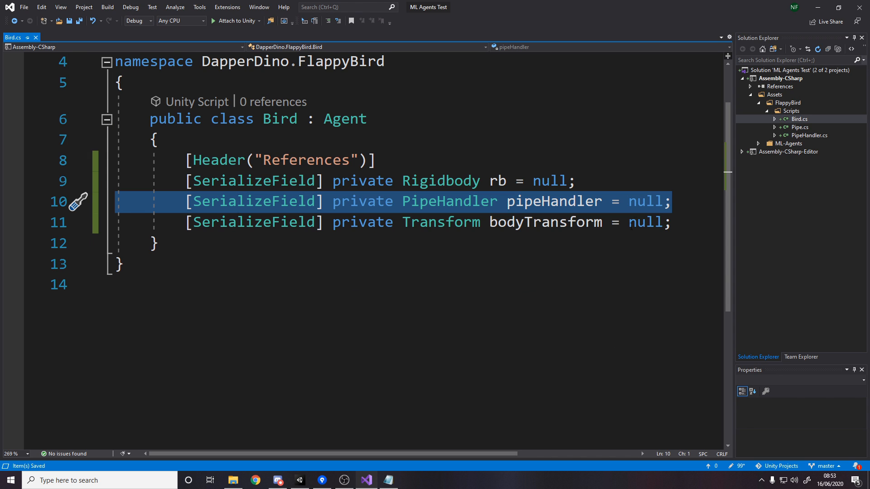
{"action": "left_click", "coordinate": [545, 222]}
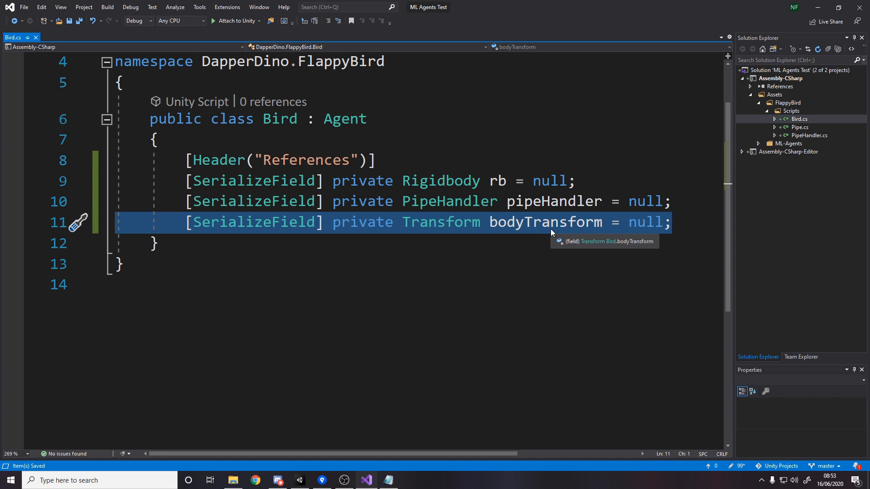
{"action": "mouse_move", "coordinate": [245, 141]}
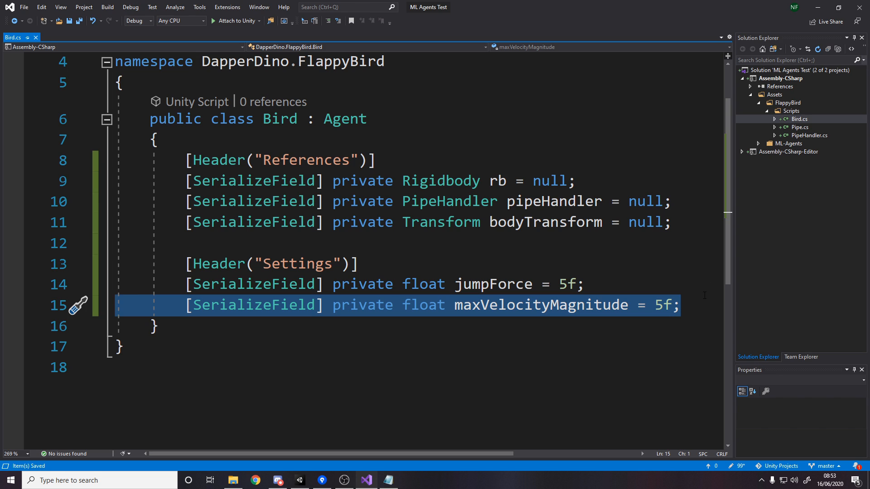
Add a private Vector3 startingPos field below the 5f jump and velocity settings
{"action": "left_click", "coordinate": [685, 304]}
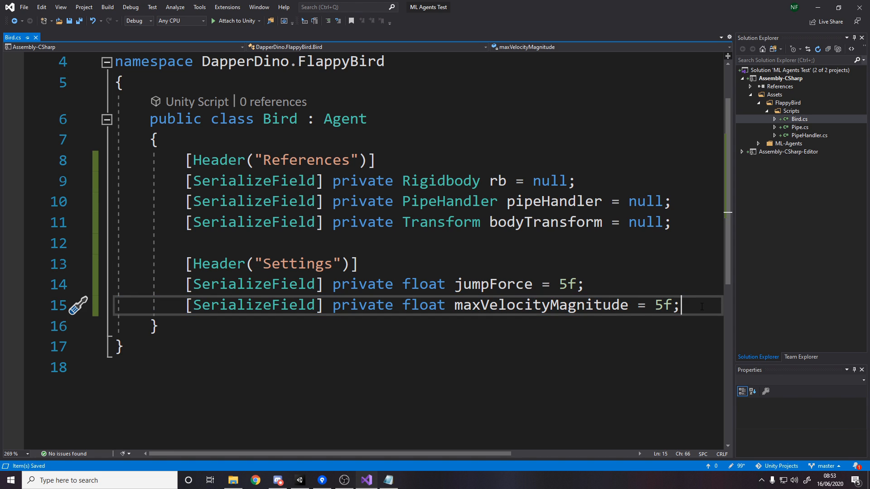
{"action": "scroll", "scroll_direction": "down", "scroll_amount": 3}
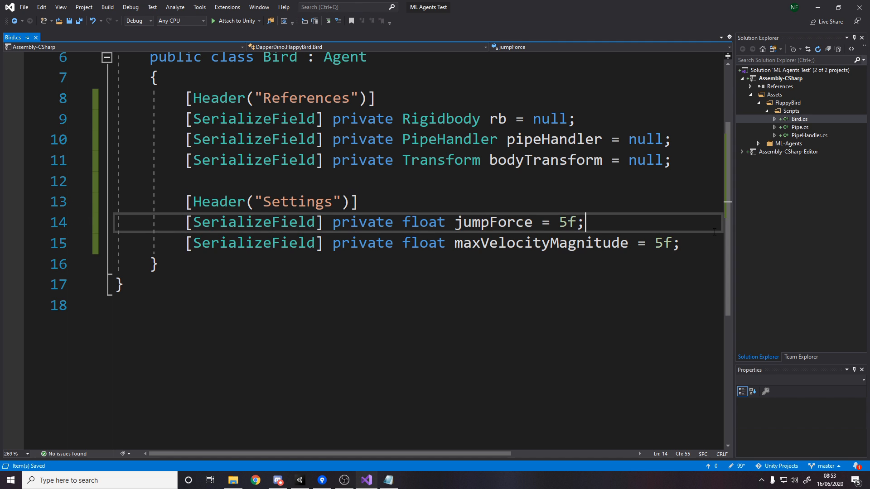
{"action": "type", "text": "private Vector3 startingPos;"}
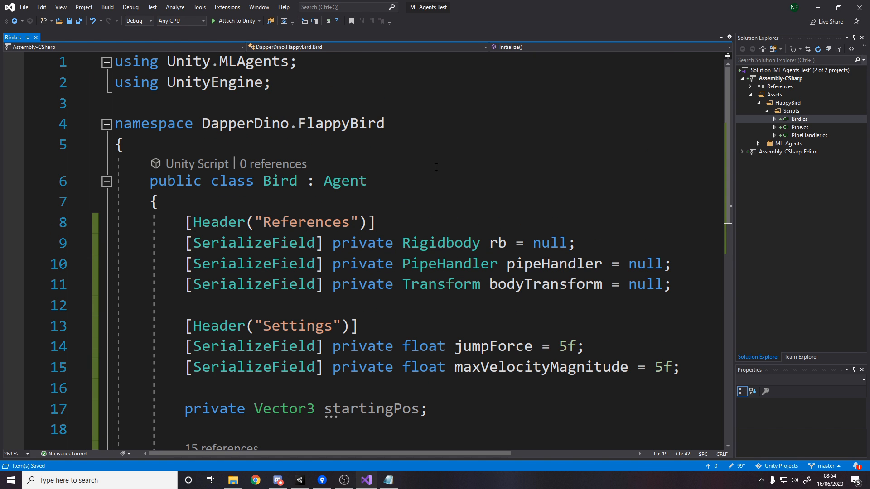
Check OnEpisodeBegin's velocity reset and view ResetPipes clearing the pipes list in PipeHandler
{"action": "scroll", "scroll_direction": "down", "scroll_amount": 3}
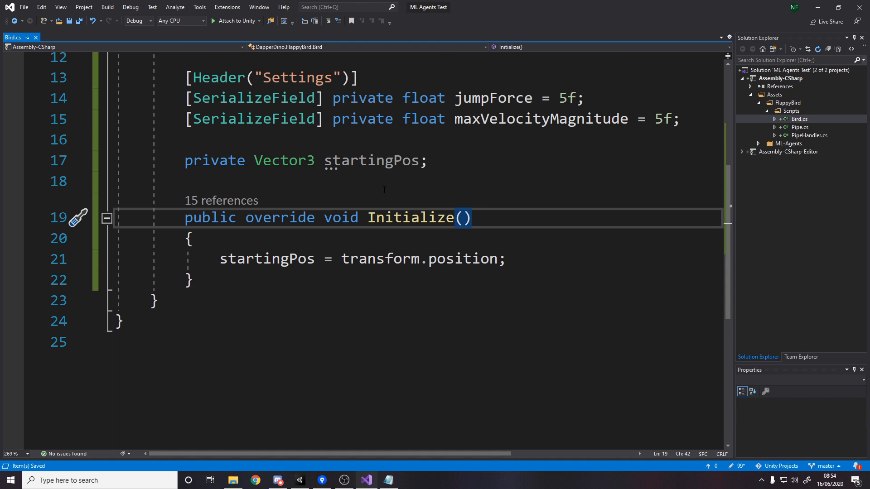
{"action": "double_click", "coordinate": [409, 217]}
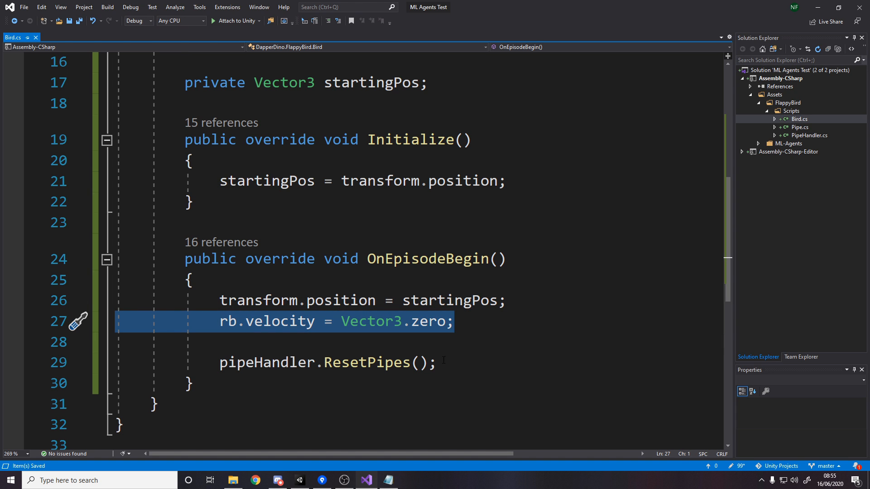
{"action": "double_click", "coordinate": [366, 363]}
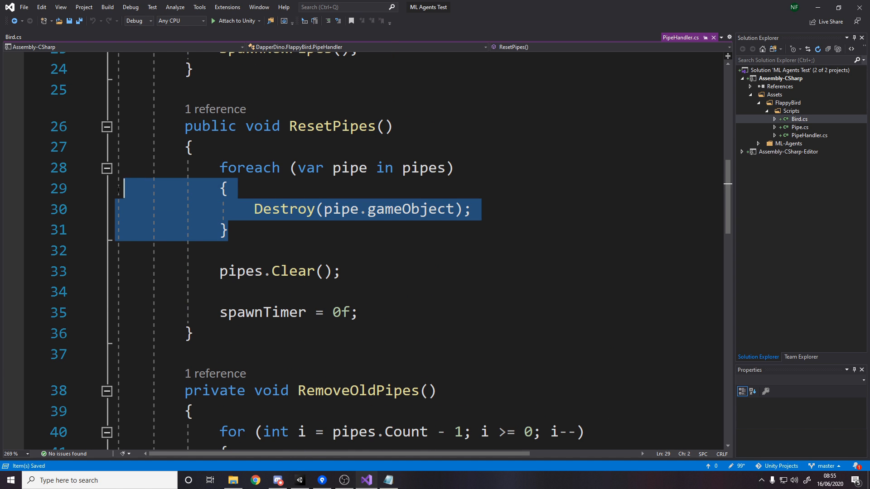
{"action": "left_click", "coordinate": [347, 271]}
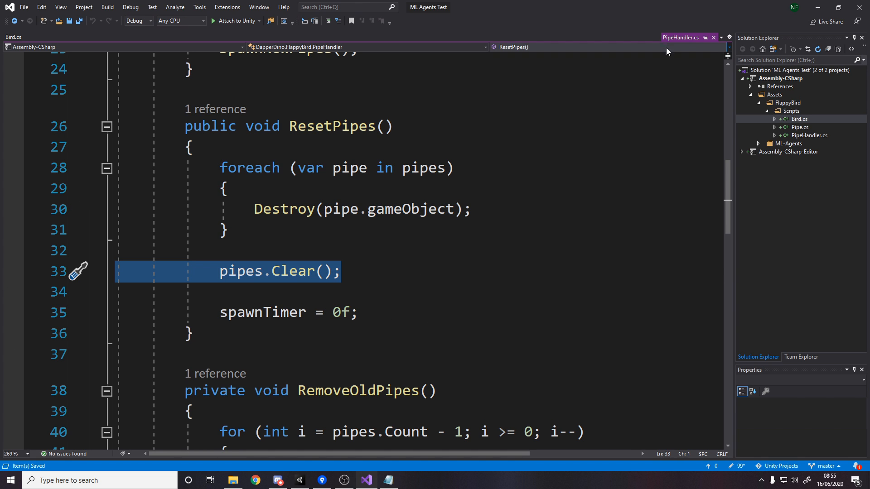
{"action": "left_click", "coordinate": [14, 37]}
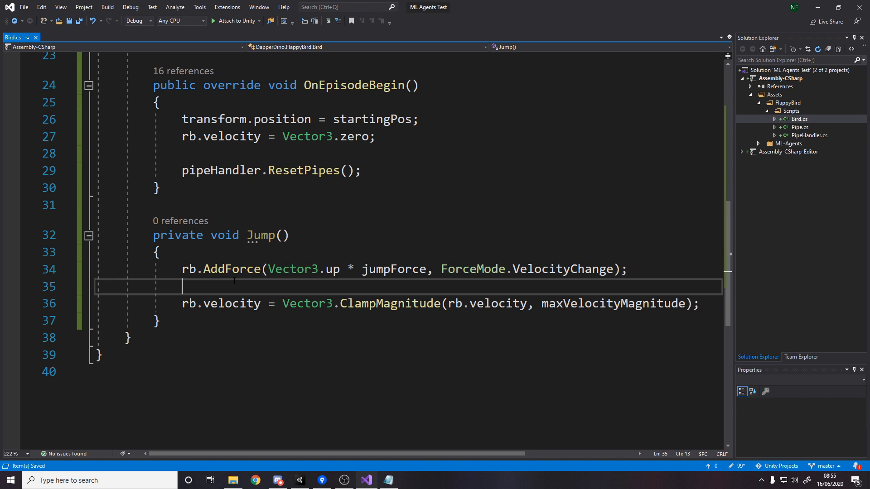
Highlight the new OnActionReceived method rewarding 0.1f and jumping on action 1
{"action": "double_click", "coordinate": [232, 270]}
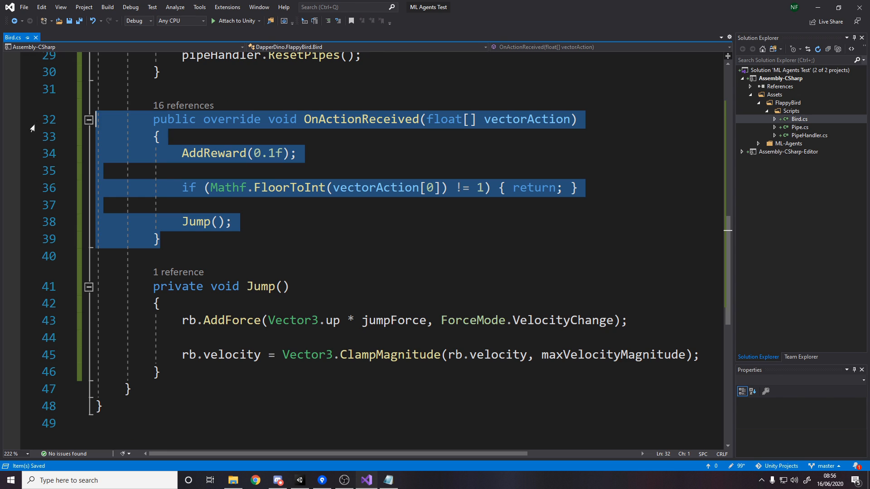
{"action": "mouse_move", "coordinate": [238, 101]}
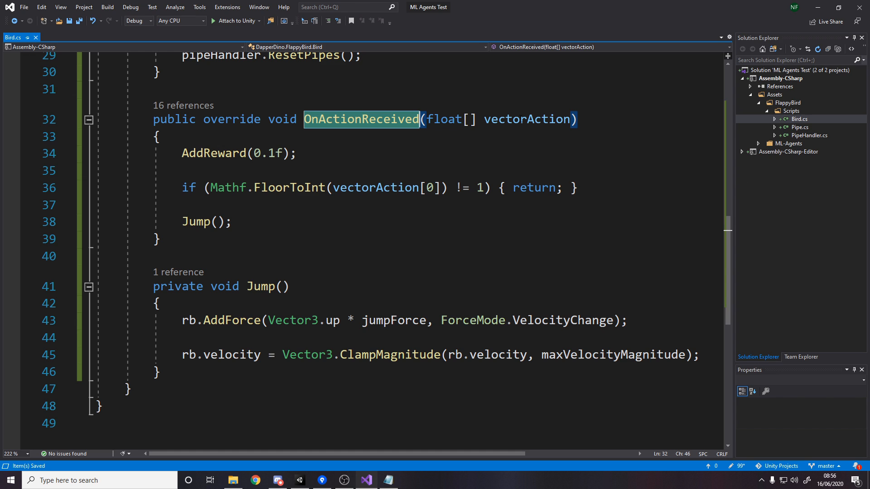
{"action": "mouse_move", "coordinate": [385, 119]}
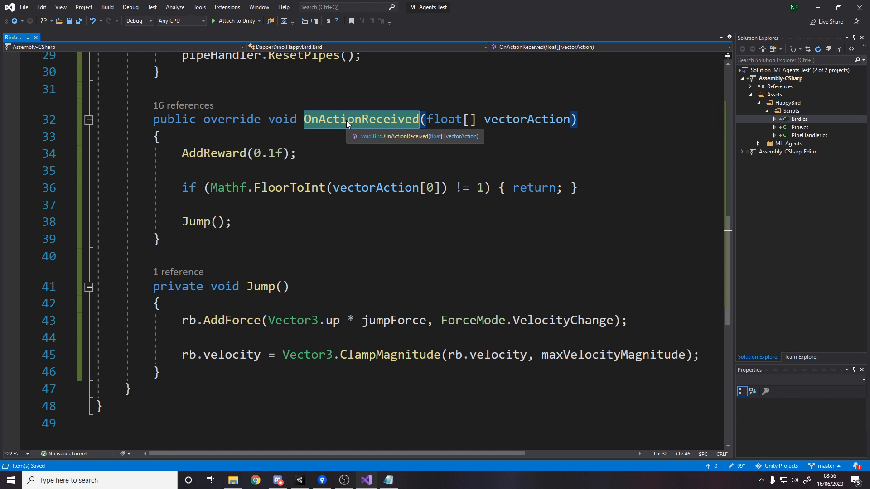
{"action": "mouse_move", "coordinate": [377, 123]}
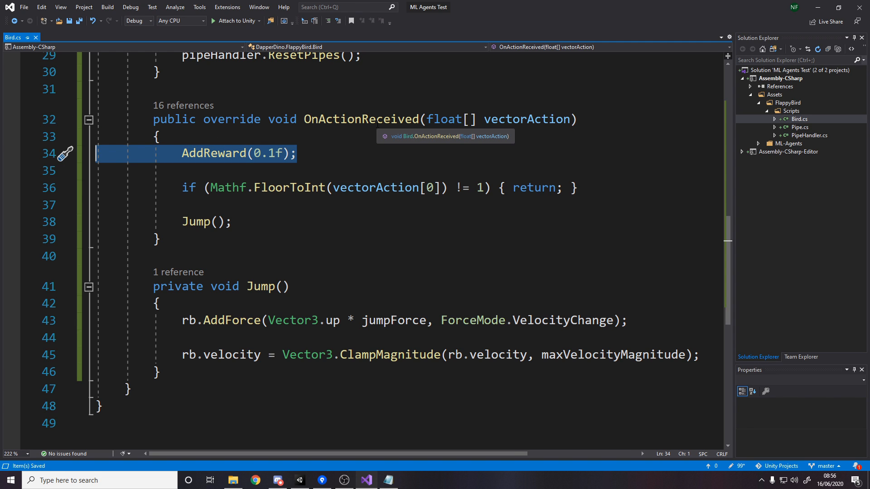
{"action": "mouse_move", "coordinate": [352, 104]}
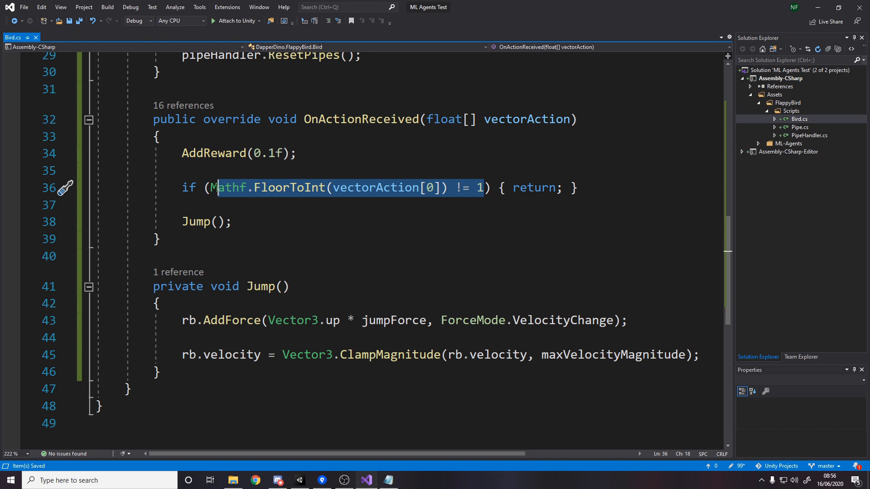
{"action": "left_click", "coordinate": [629, 188]}
{"action": "type", "text": "="}
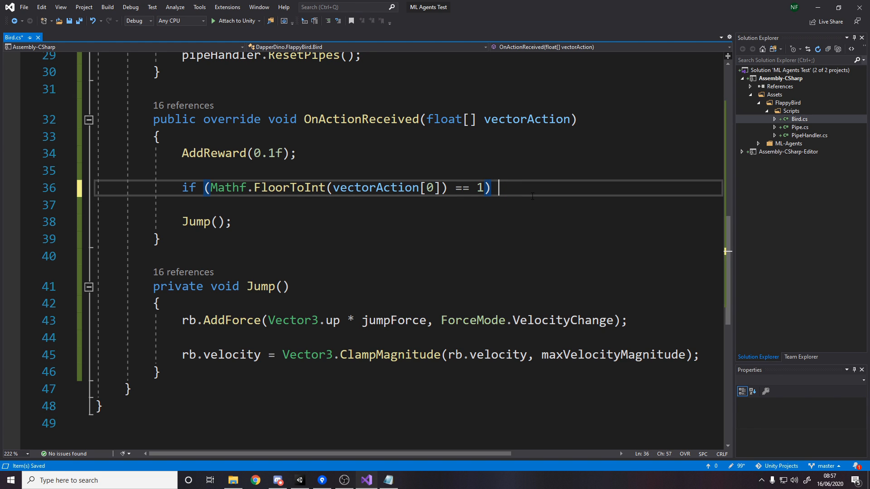
{"action": "type", "text": "{ return;"}
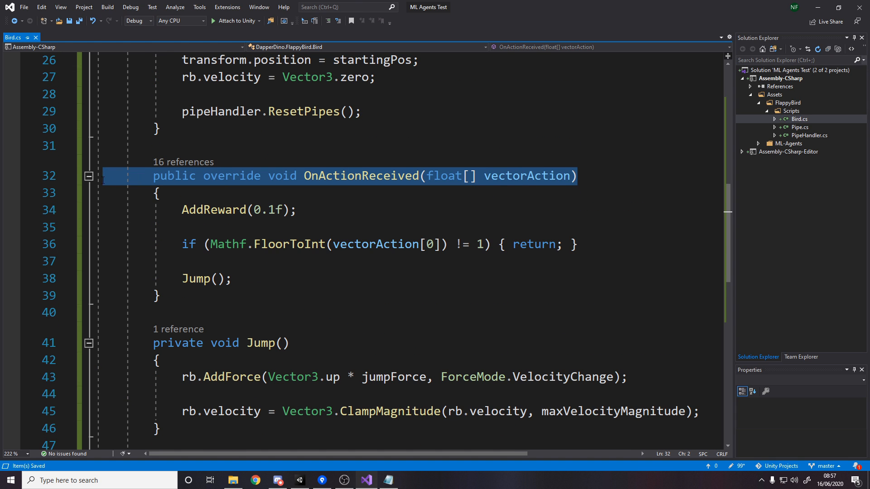
Scroll the Bird script and place the cursor where the Heuristic override goes
{"action": "scroll", "scroll_direction": "down", "scroll_amount": 3}
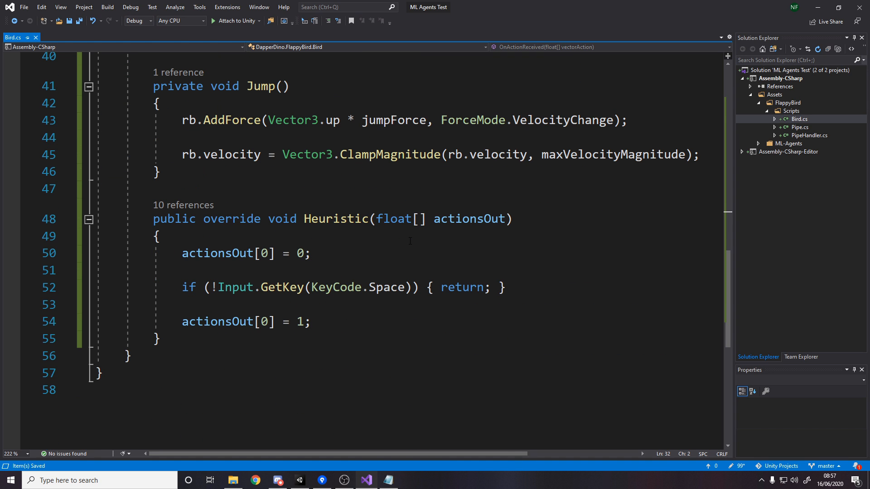
{"action": "left_click", "coordinate": [312, 253]}
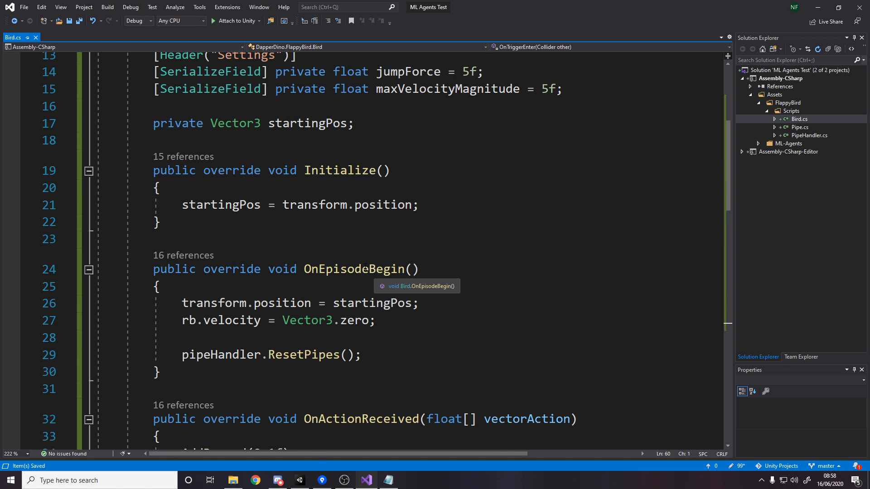
{"action": "mouse_move", "coordinate": [718, 144]}
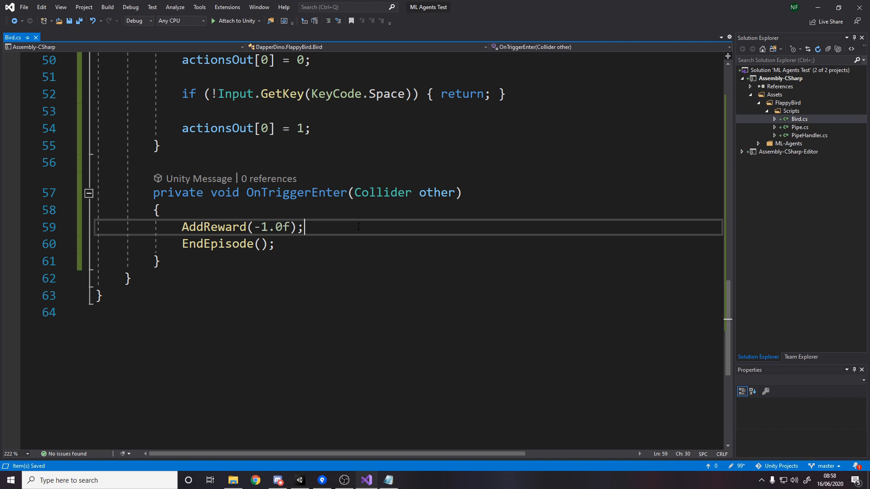
{"action": "mouse_move", "coordinate": [352, 239]}
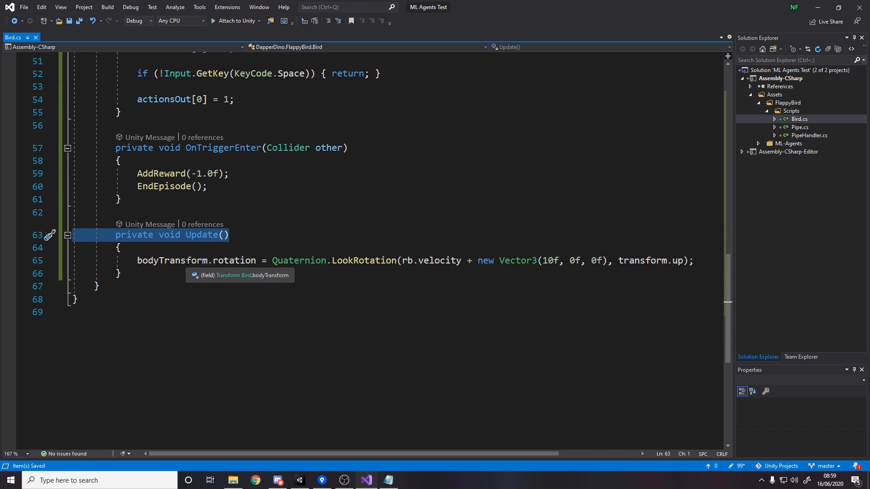
{"action": "mouse_move", "coordinate": [172, 233]}
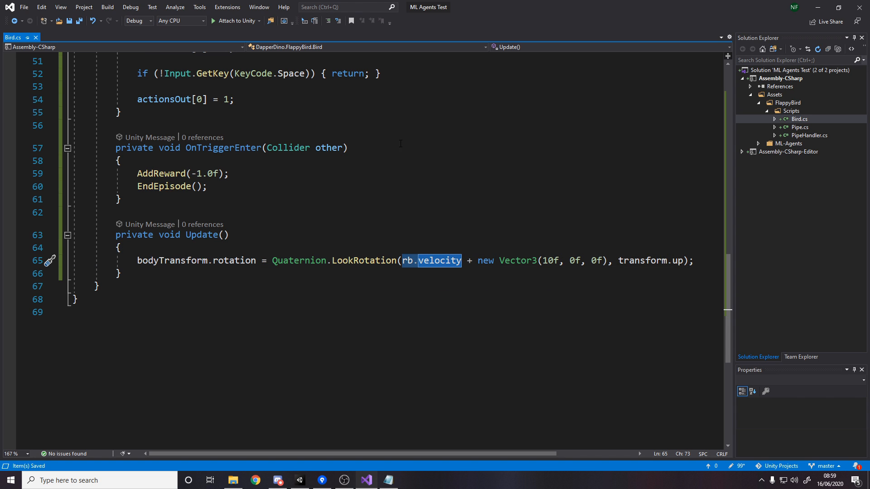
{"action": "mouse_move", "coordinate": [437, 261]}
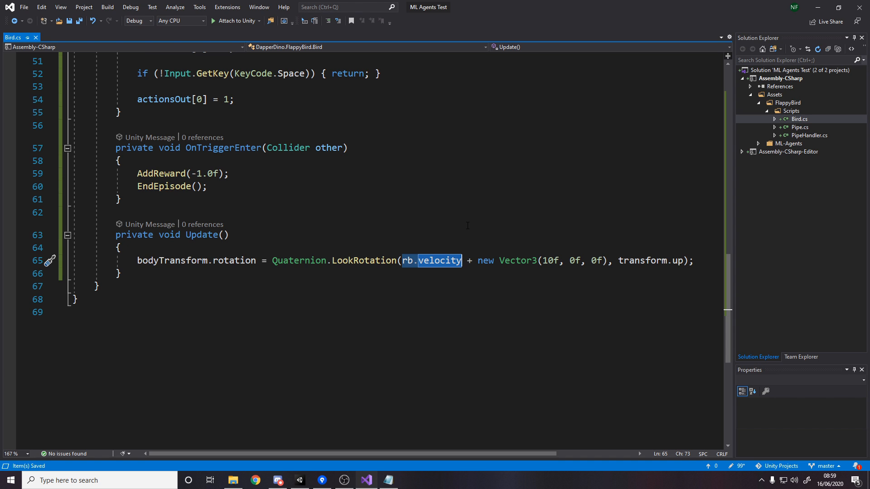
{"action": "mouse_move", "coordinate": [462, 262]}
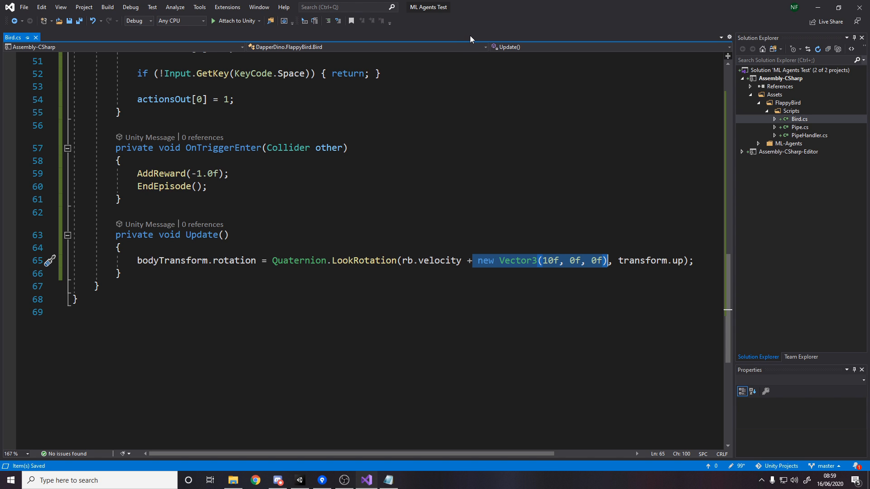
{"action": "mouse_move", "coordinate": [453, 331]}
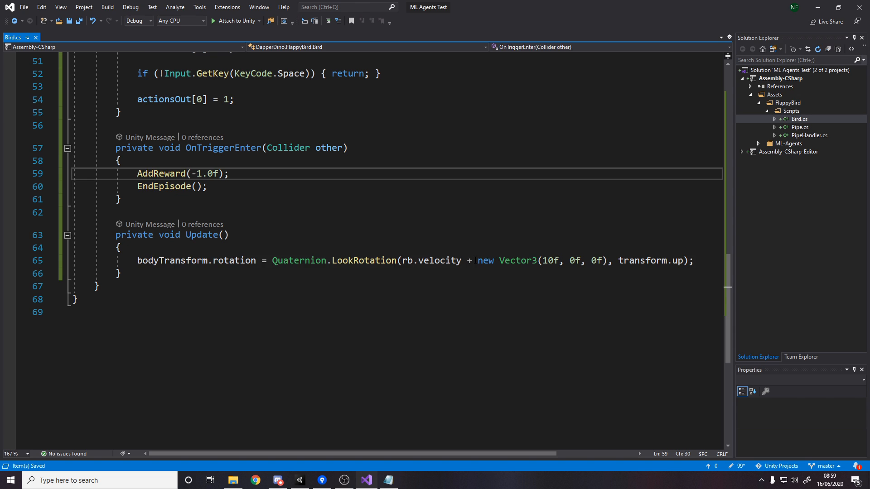
Select and edit code in the Bird script while writing the velocity-facing Update method
{"action": "left_click_drag", "start_coordinate": [476, 261], "coordinate": [607, 261]}
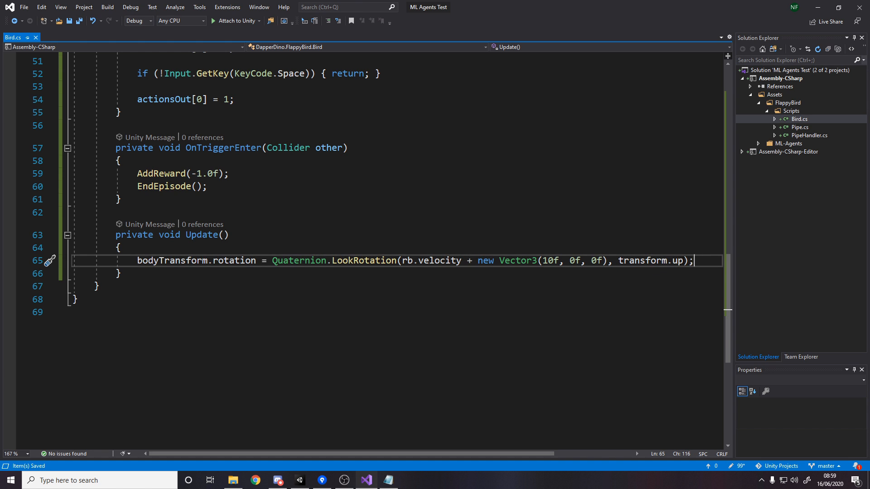
{"action": "double_click", "coordinate": [642, 260]}
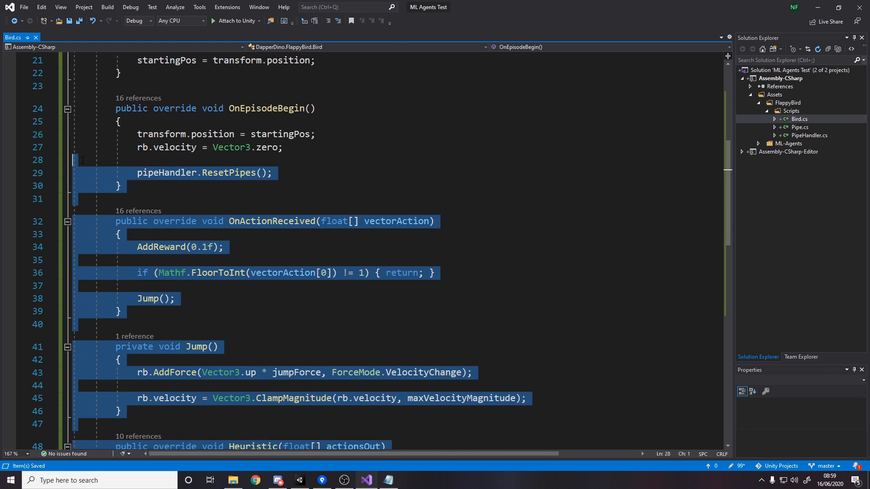
{"action": "scroll", "scroll_direction": "up", "scroll_amount": 3}
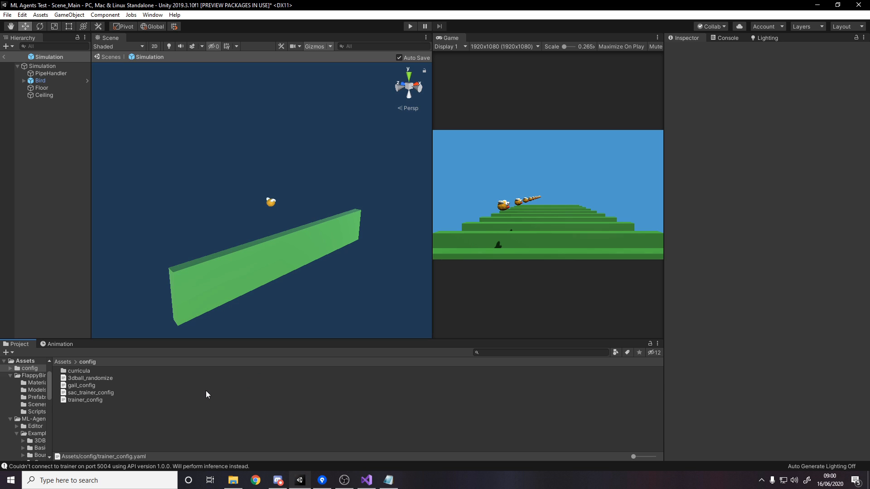
{"action": "left_click", "coordinate": [365, 480]}
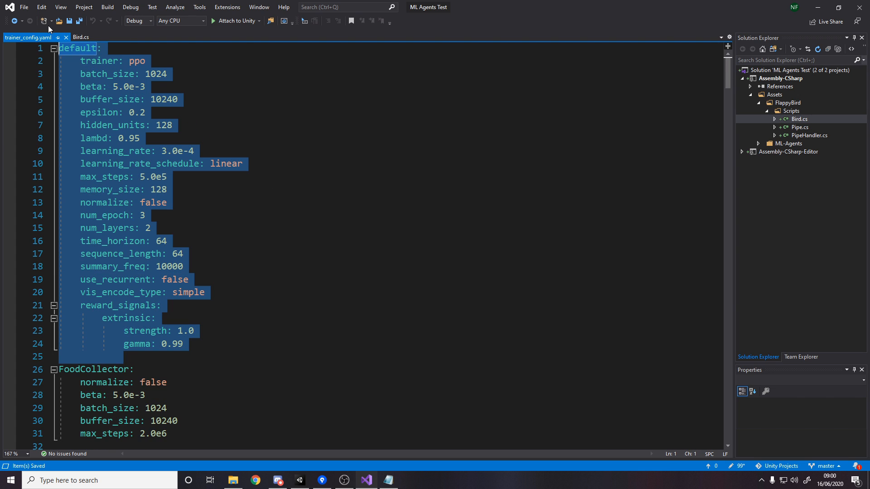
{"action": "left_click", "coordinate": [183, 343]}
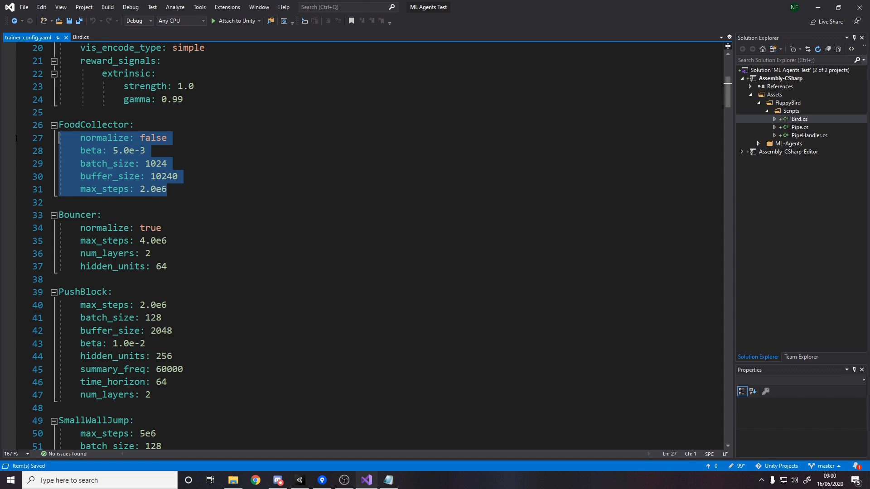
{"action": "scroll", "scroll_direction": "up", "scroll_amount": 3}
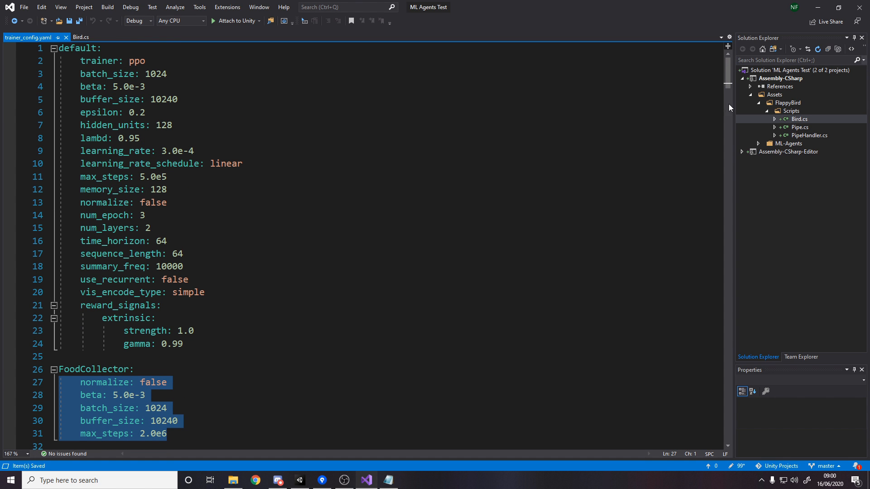
{"action": "scroll", "scroll_direction": "down", "scroll_amount": 3}
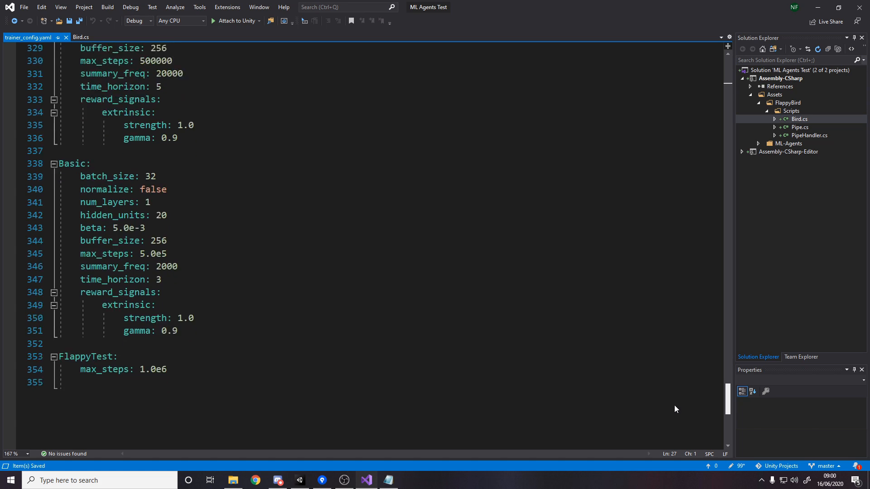
{"action": "double_click", "coordinate": [86, 266]}
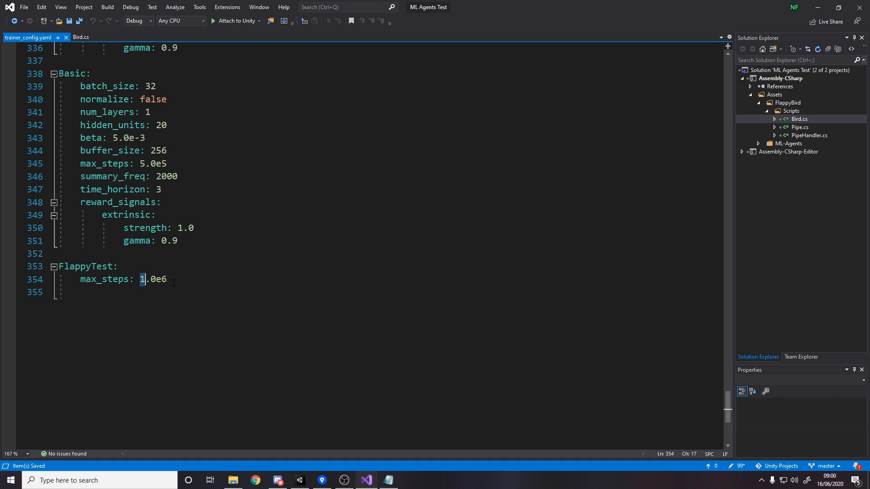
{"action": "type", "text": "5.0e5"}
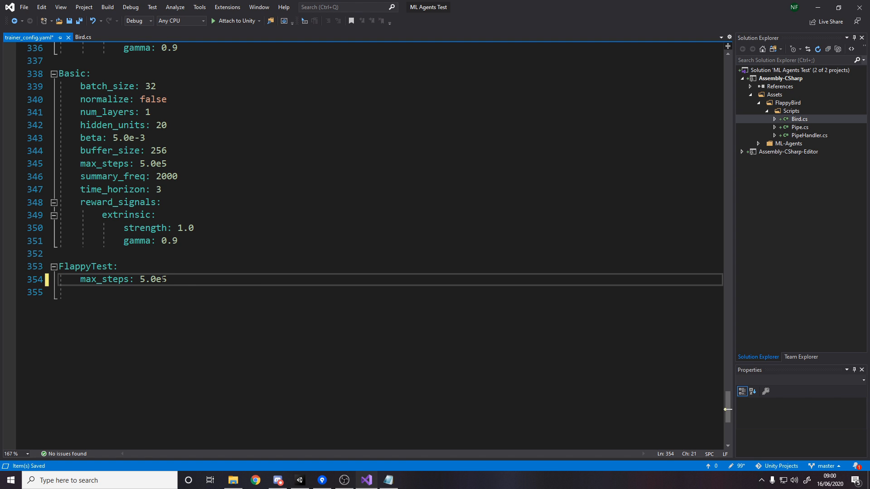
{"action": "mouse_move", "coordinate": [185, 258]}
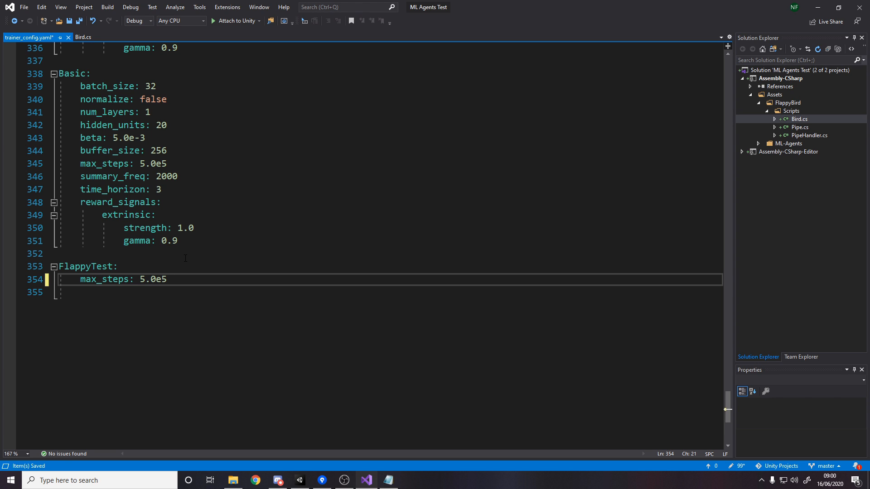
{"action": "left_click", "coordinate": [166, 279]}
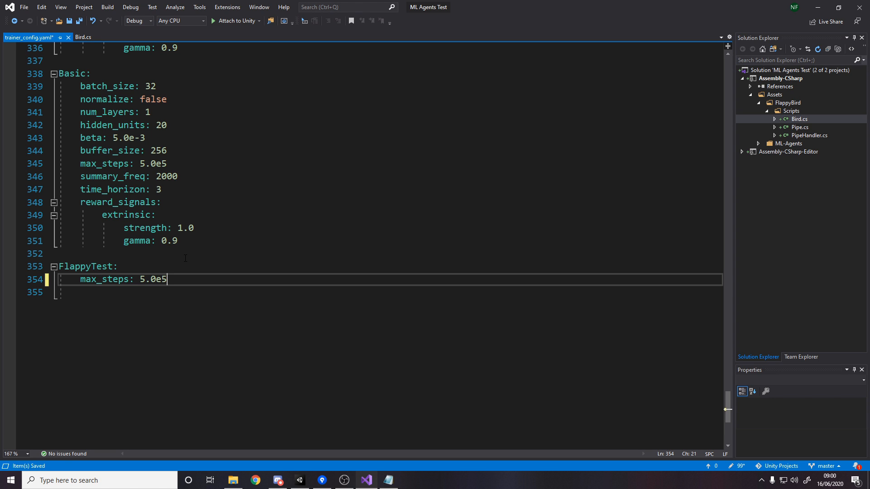
{"action": "type", "text": "1.0e6"}
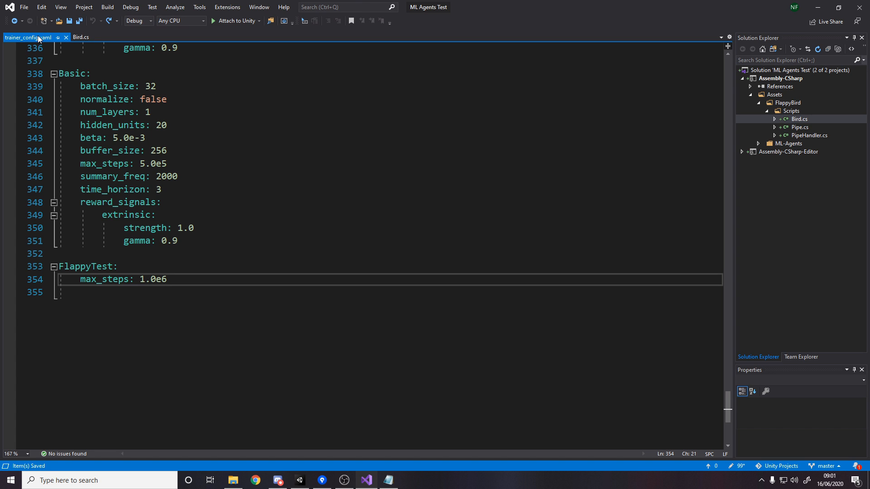
Switch to Unity and select the Simulation root and its child in the Hierarchy
{"action": "left_click", "coordinate": [81, 38]}
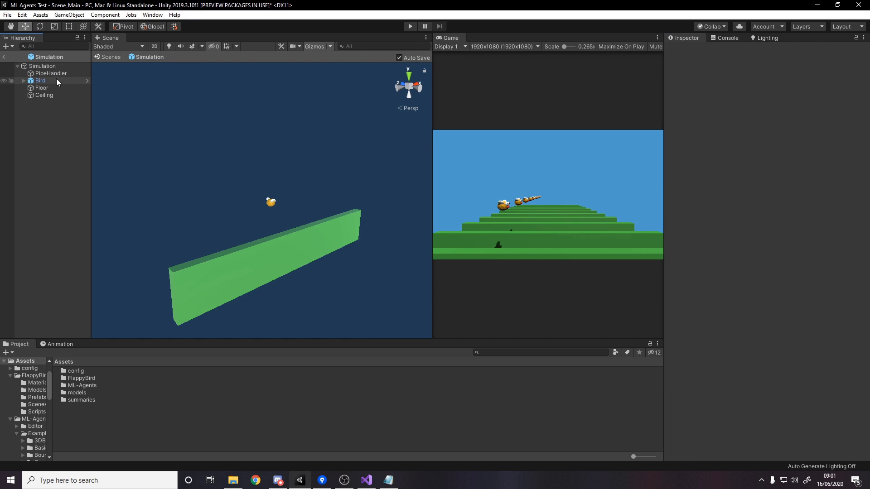
{"action": "left_click", "coordinate": [42, 57]}
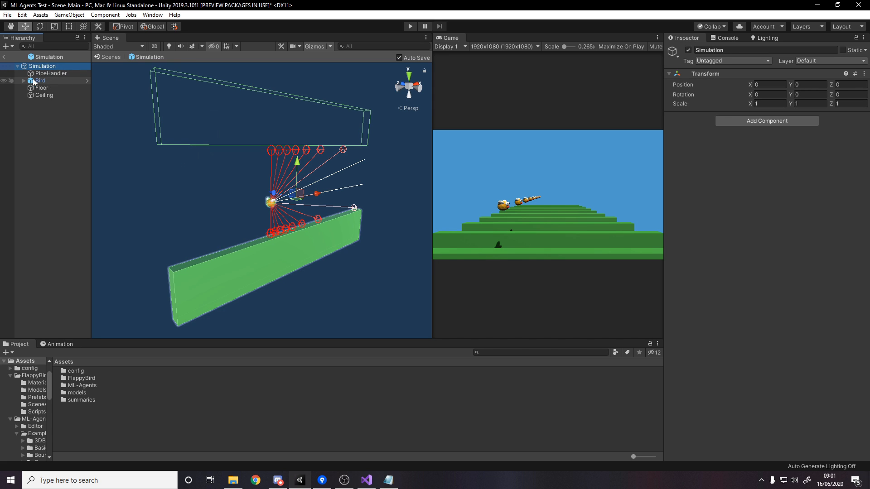
{"action": "left_click", "coordinate": [40, 81]}
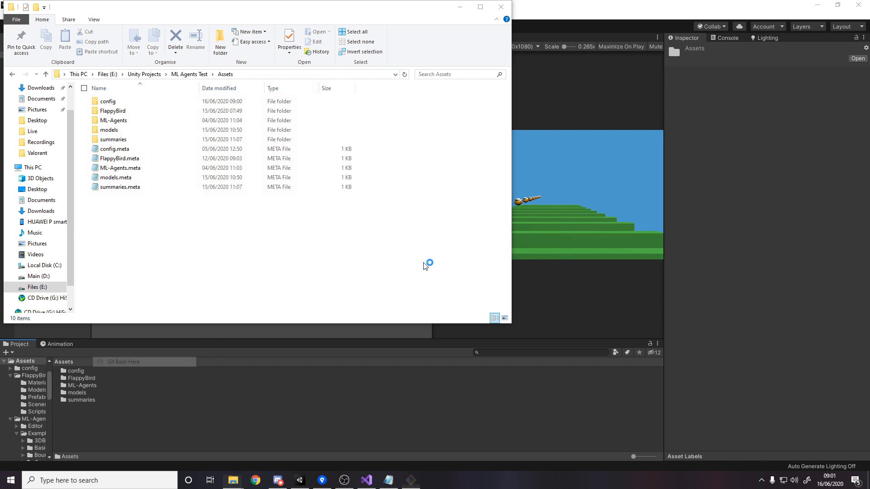
Type mlagents-learn config/trainer_config.yaml --run-id=FlappyTest in Git Bash
{"action": "type", "text": "mlagents-learn config/trainer_config.yaml --run-id=FlappyTest"}
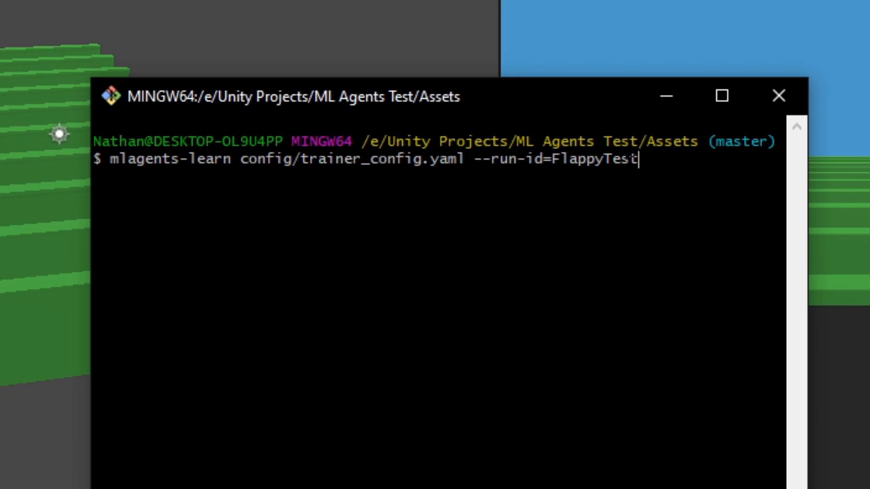
Lengthen the run id from FlappyTest to FlappyTestYouTube
{"action": "type", "text": "YouTub"}
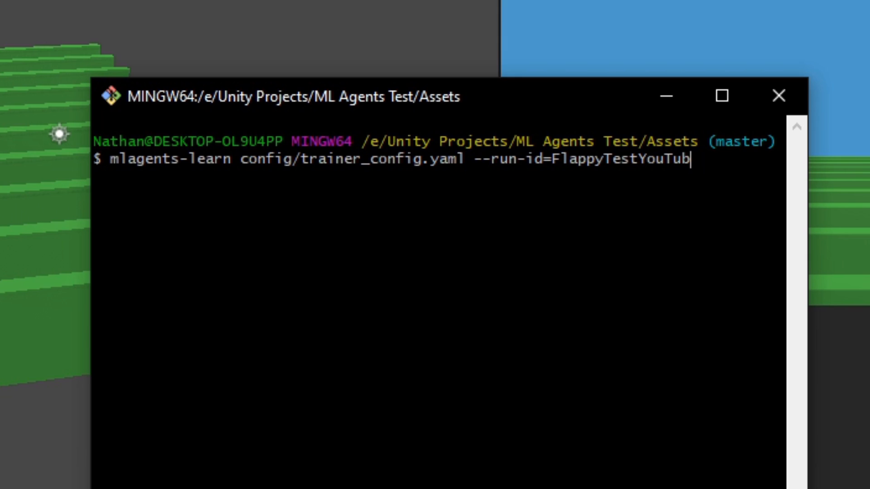
{"action": "type", "text": "e"}
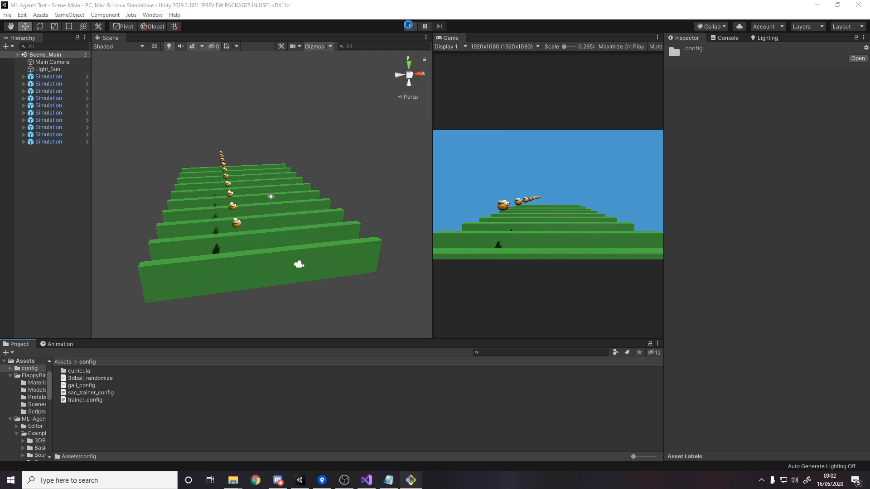
Start Play mode and expand the first Simulation in the Hierarchy to reach its bird
{"action": "left_click", "coordinate": [409, 26]}
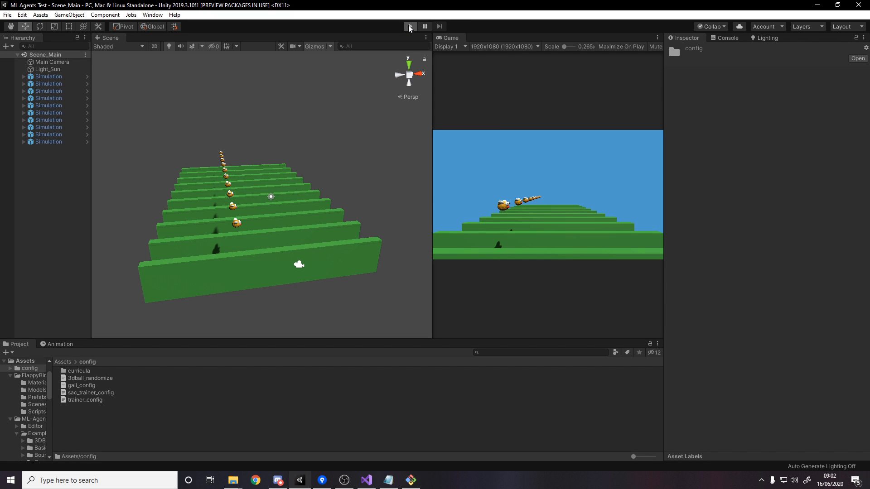
{"action": "left_click", "coordinate": [409, 26]}
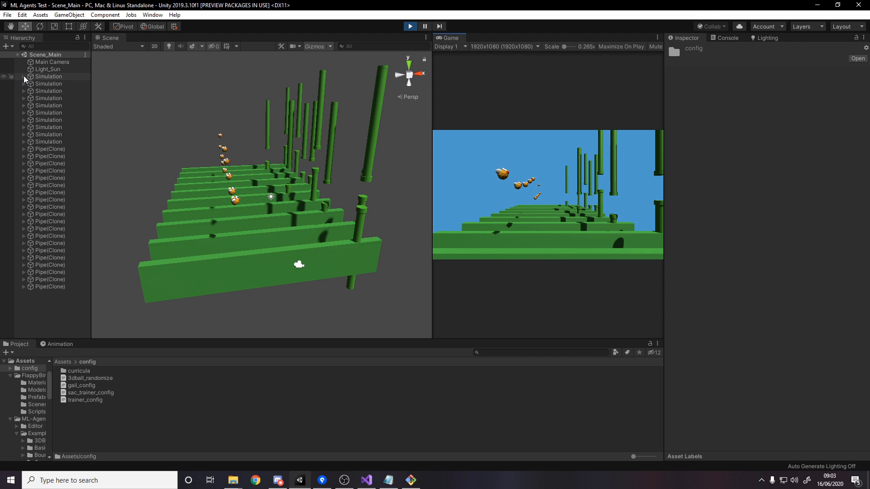
{"action": "left_click", "coordinate": [46, 91]}
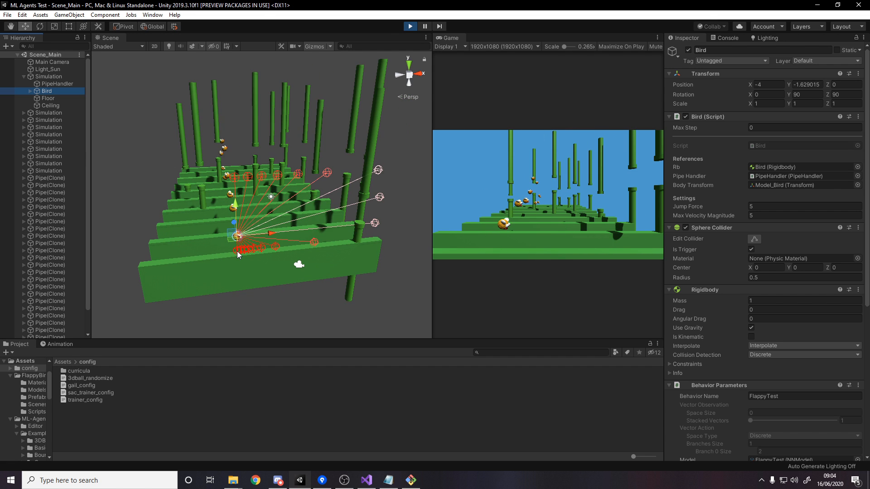
Select a bird in the running scene
{"action": "left_click", "coordinate": [410, 480]}
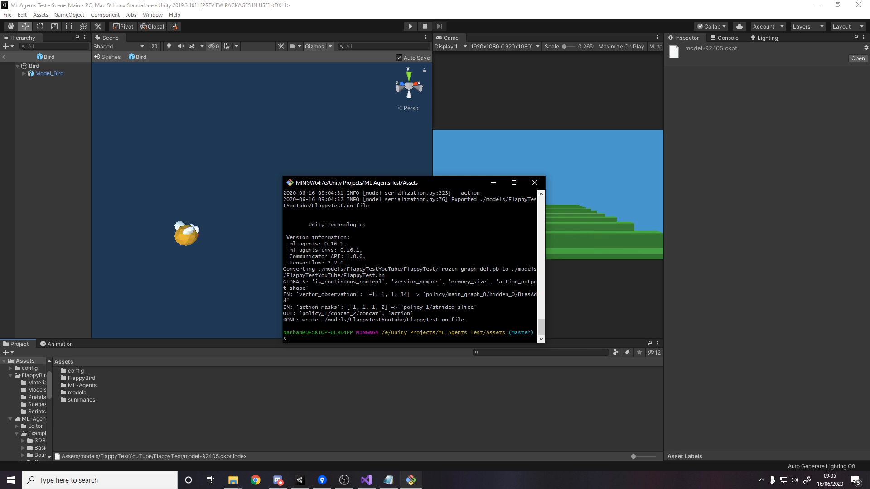
Open the models folder, select the Bird prefab root, and enlarge the Game view
{"action": "left_click", "coordinate": [534, 183]}
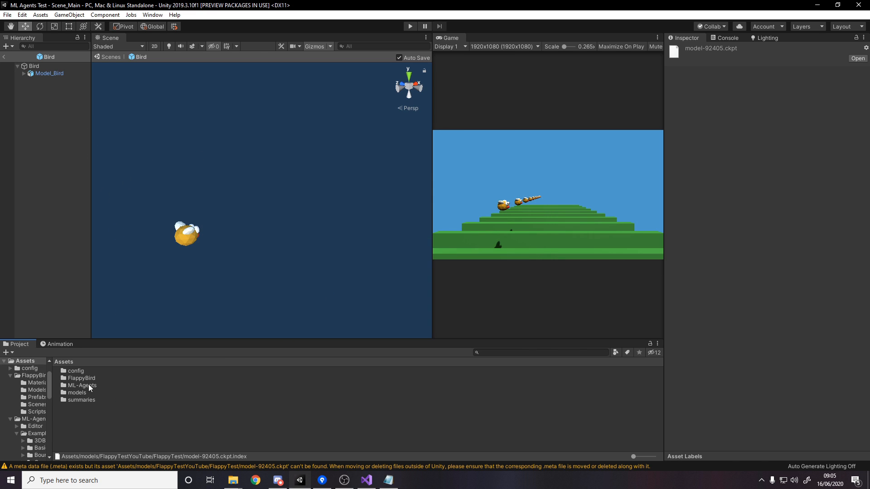
{"action": "double_click", "coordinate": [77, 392]}
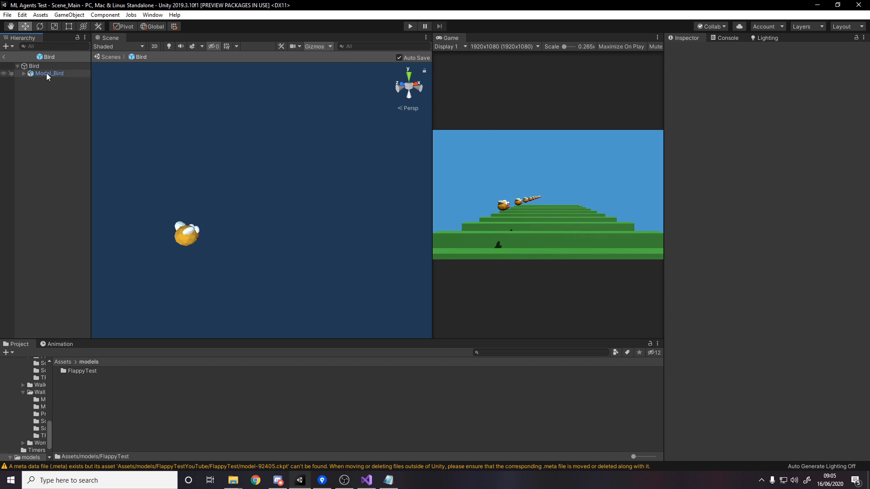
{"action": "left_click", "coordinate": [35, 65]}
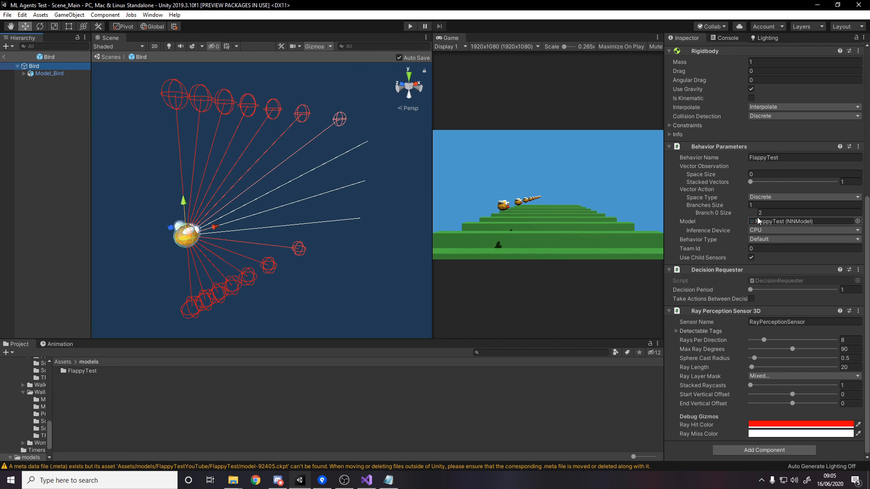
{"action": "mouse_move", "coordinate": [802, 228]}
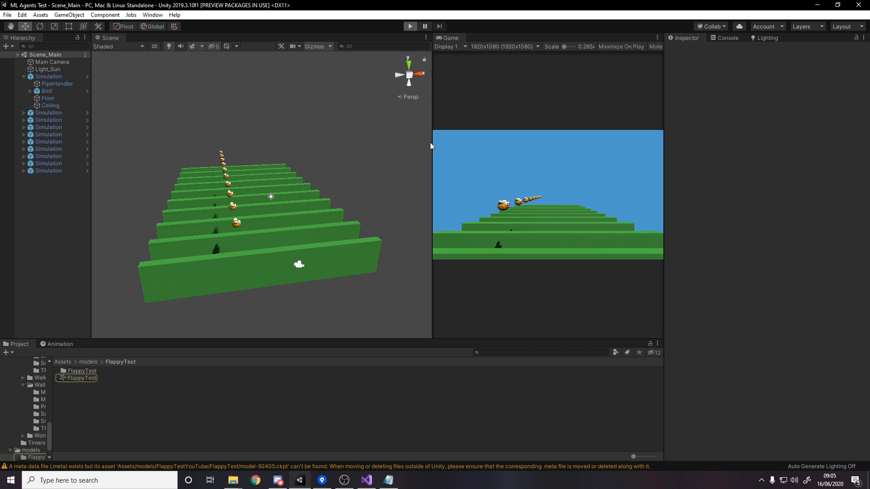
{"action": "mouse_move", "coordinate": [432, 145]}
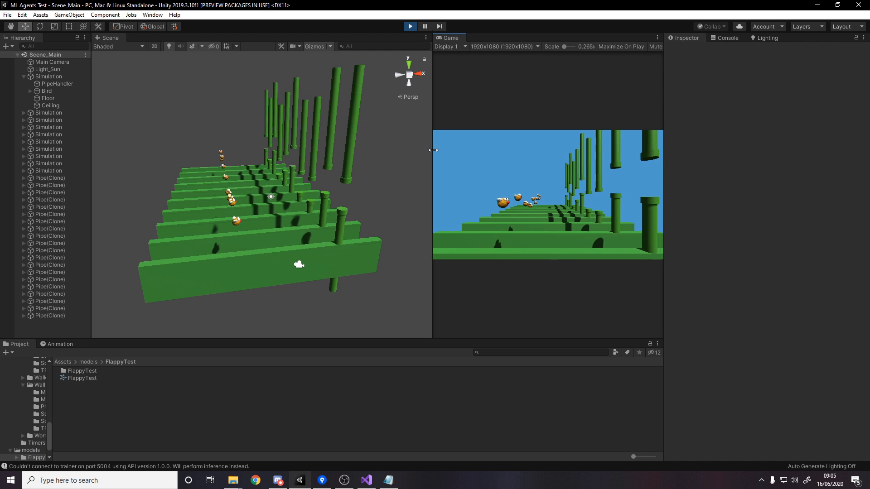
{"action": "left_click_drag", "start_coordinate": [432, 150], "coordinate": [272, 150]}
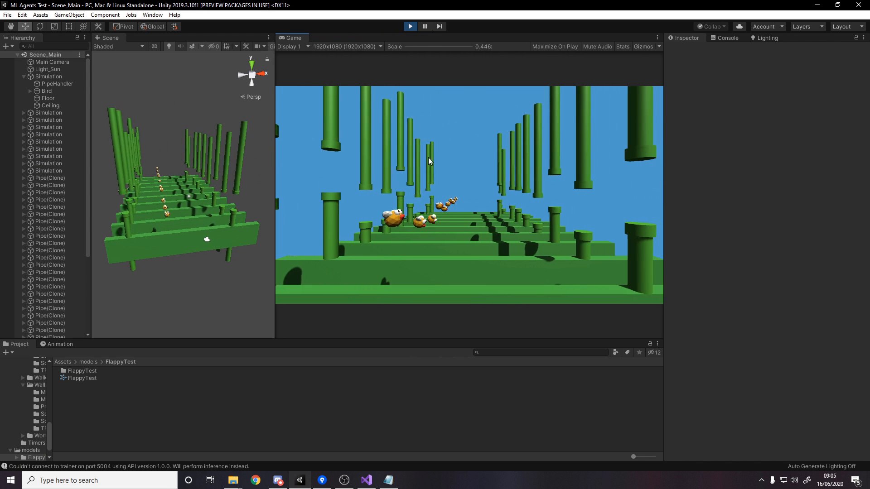